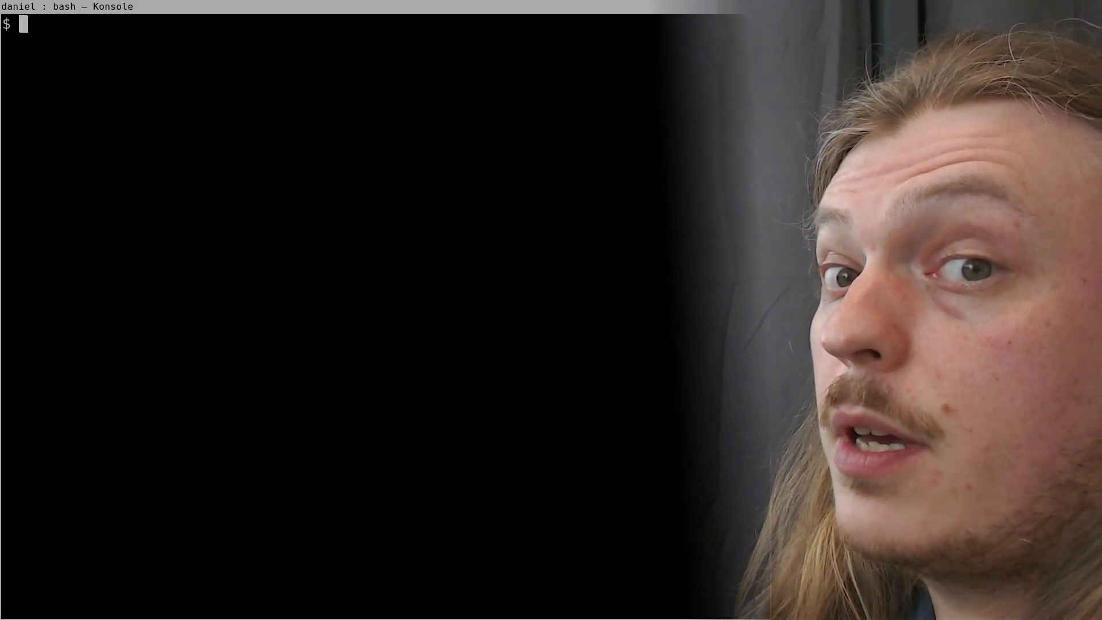
List the /dev/video* device nodes, then start the lsusb command
type("ls /dev/video*")
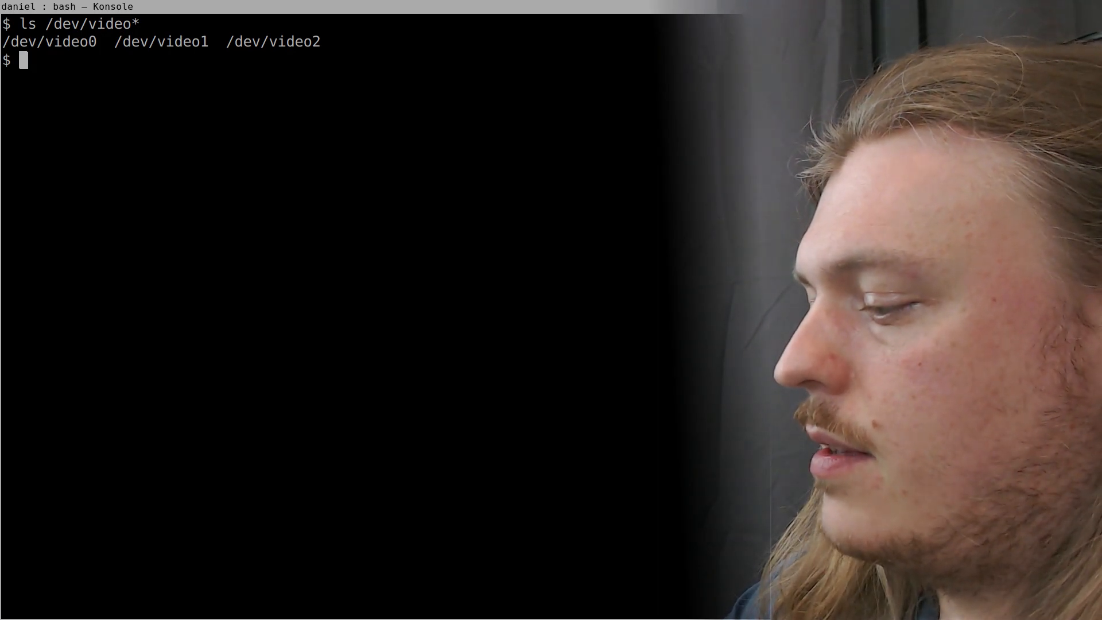
type("lsusb")
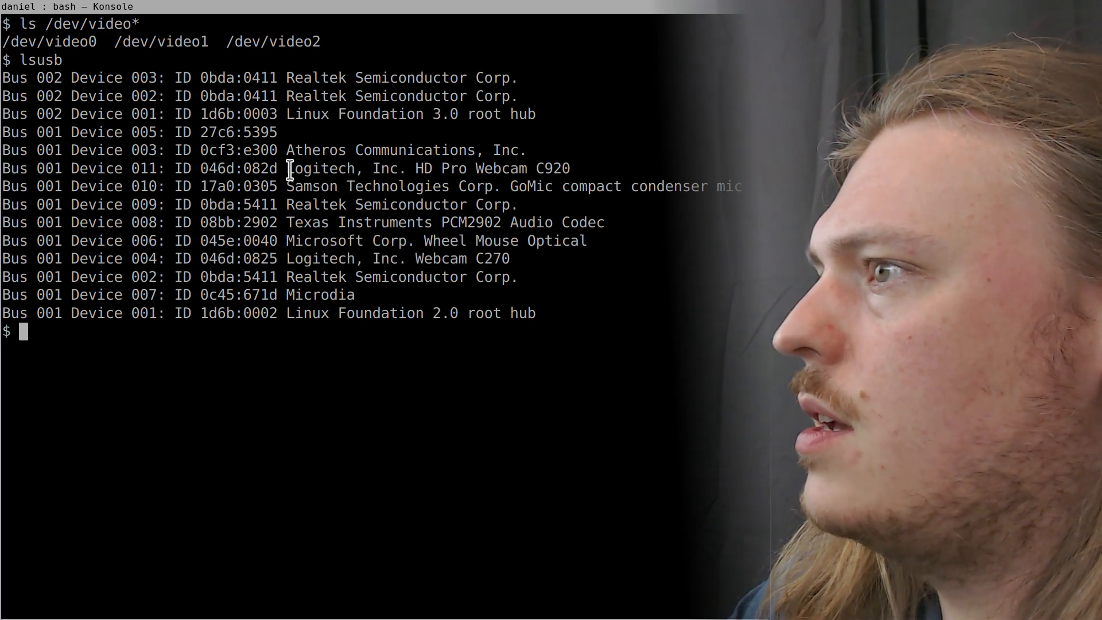
Highlight the /dev/video device line against the lsusb output, then clear the terminal
left_click_drag(287, 168, 573, 167)
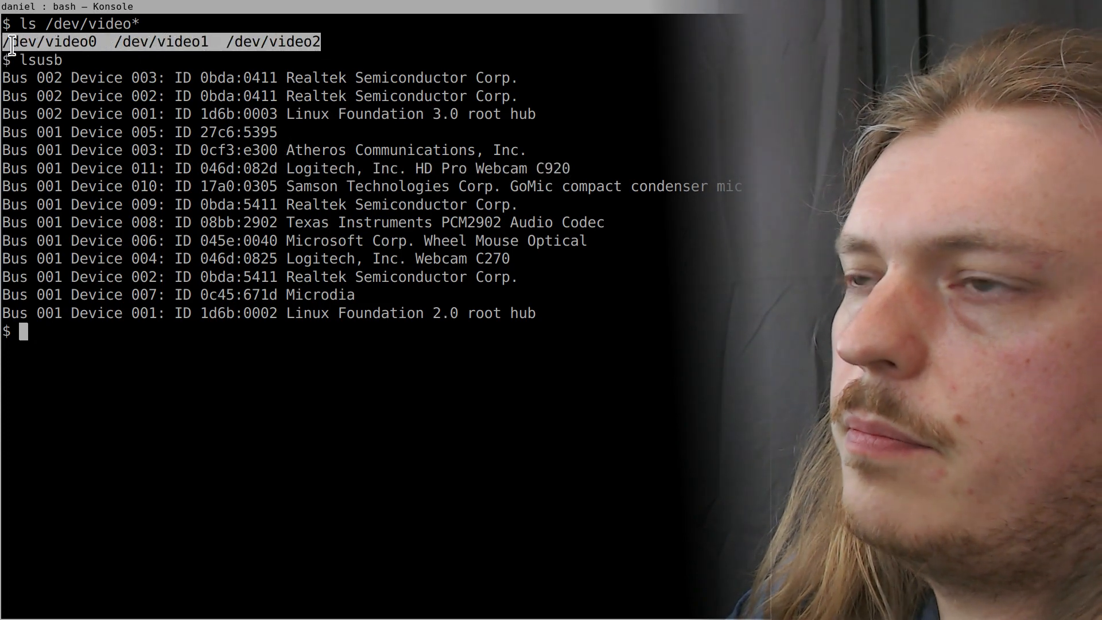
type("c")
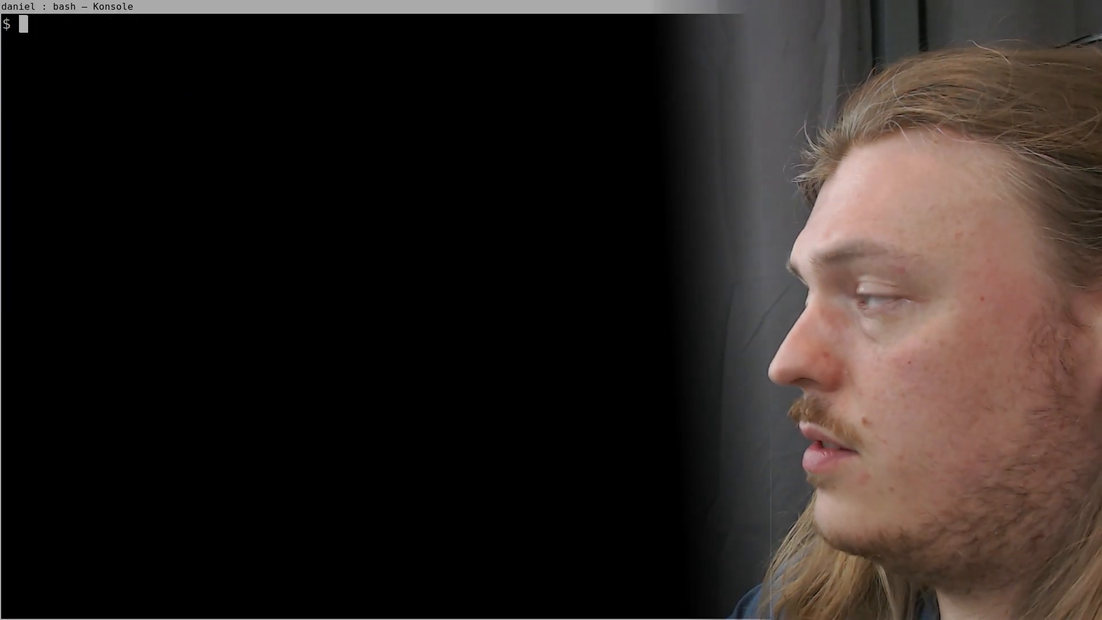
type("ls /sys/")
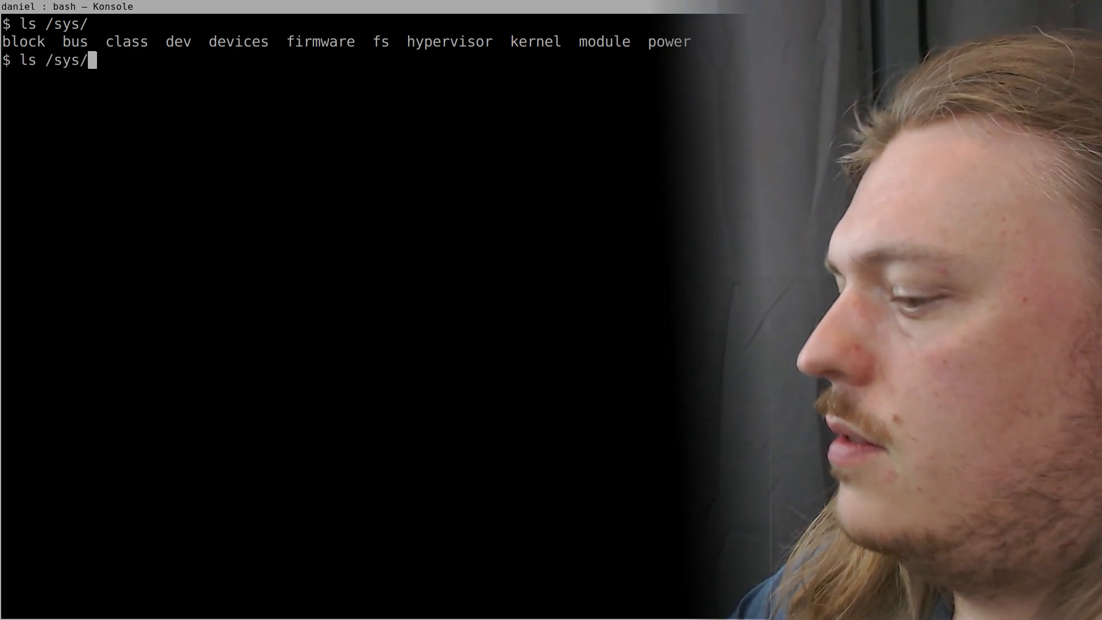
List the /sys/class categories and point out the printer class entry
type("class/")
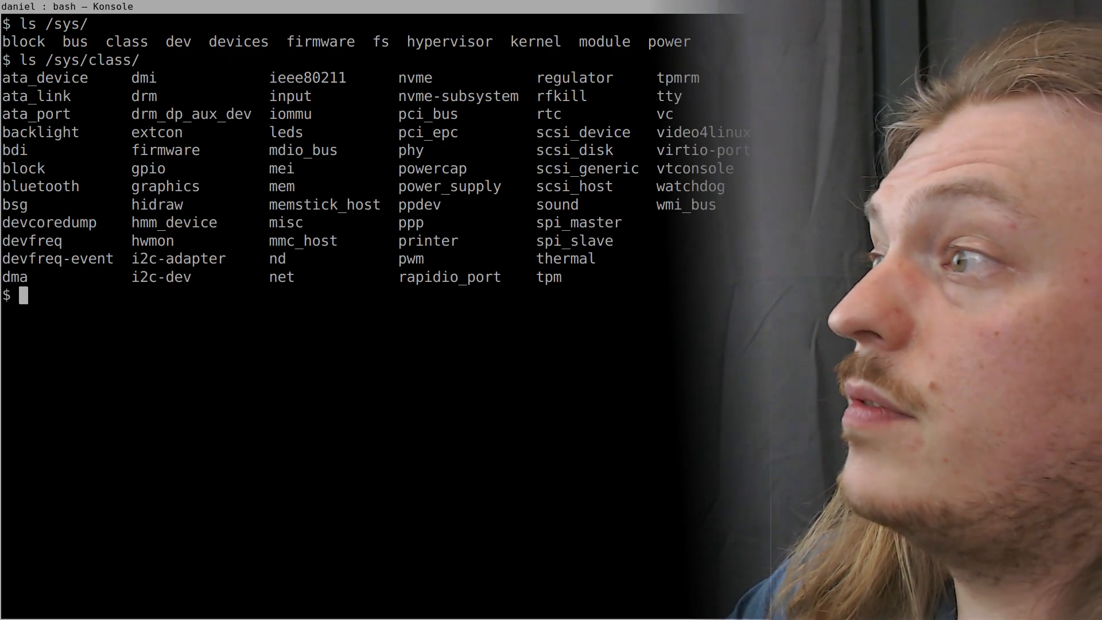
double_click(427, 241)
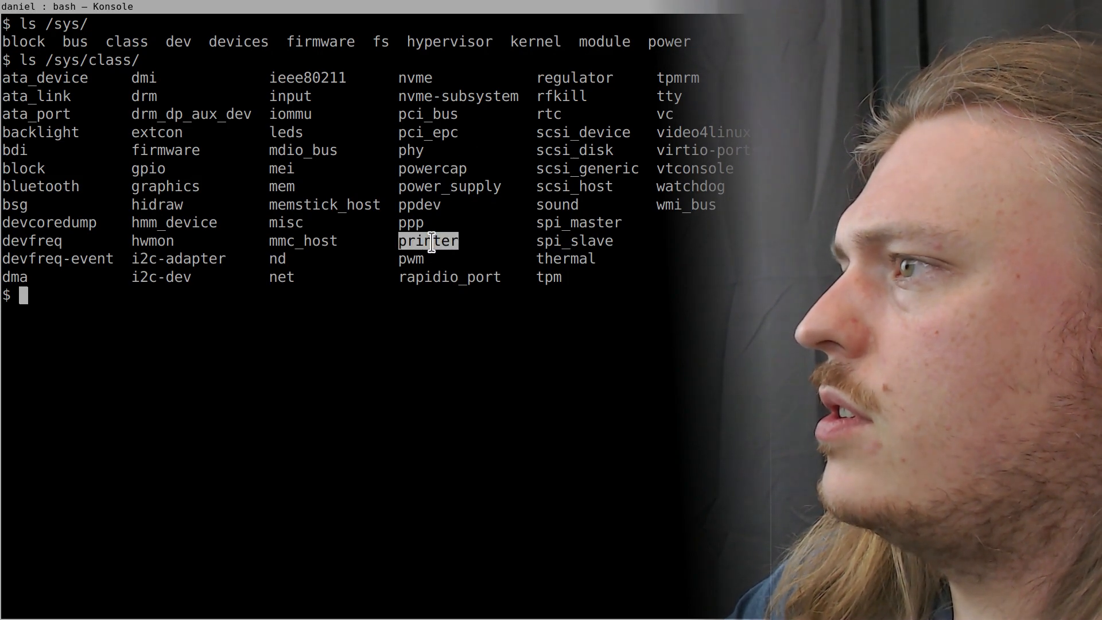
mouse_move(294, 113)
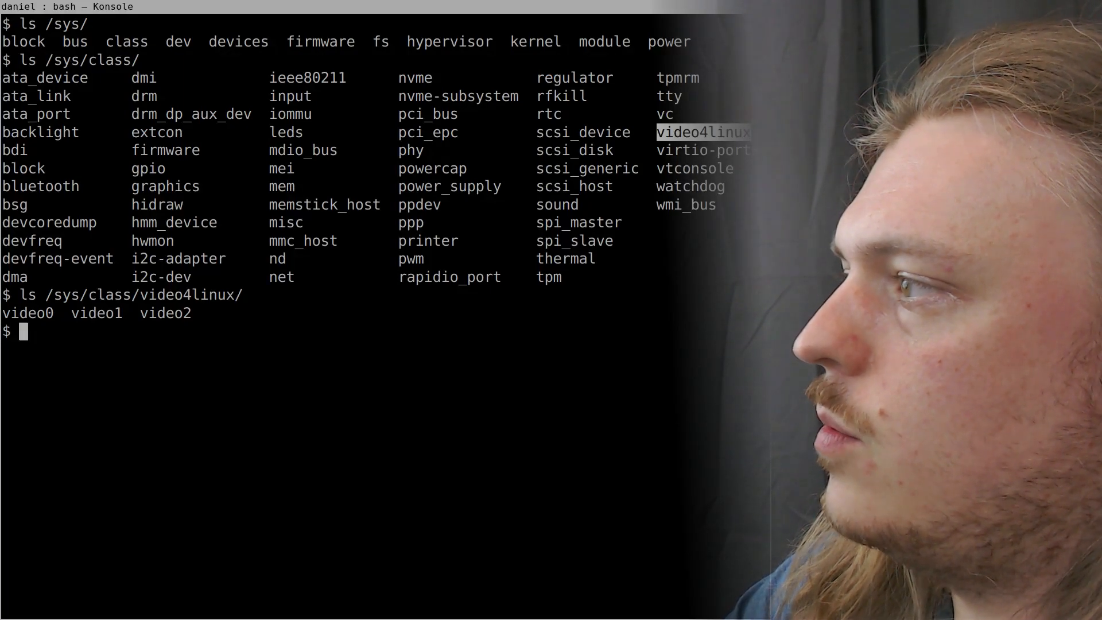
Show a long listing of /sys/class/video4linux revealing the USB symlink targets
type("ls /sys/class/video4linux/ -l")
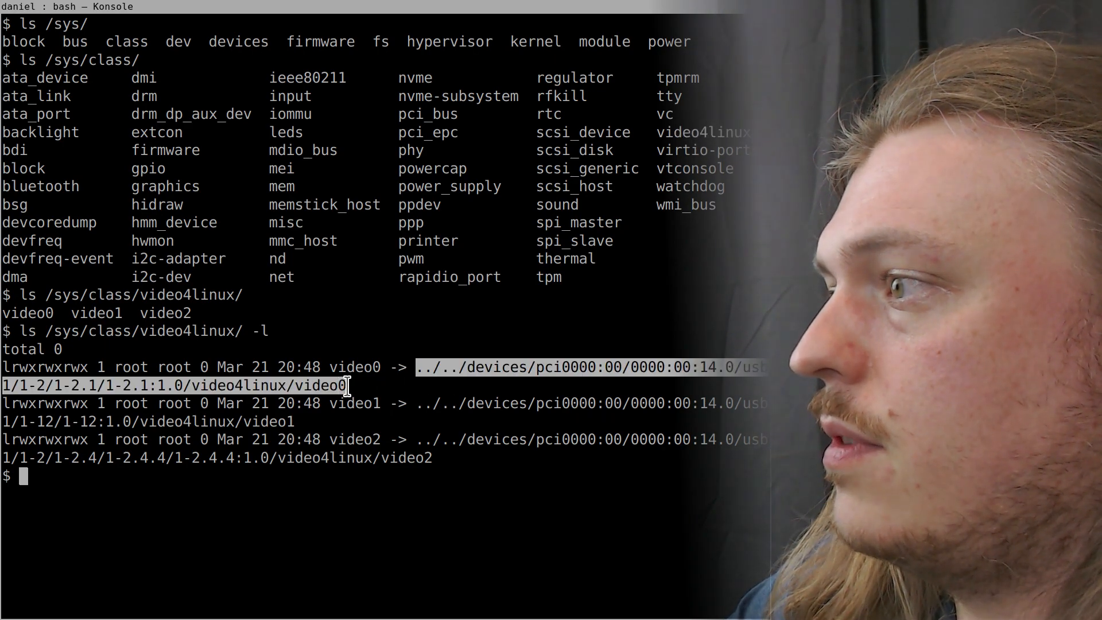
mouse_move(402, 389)
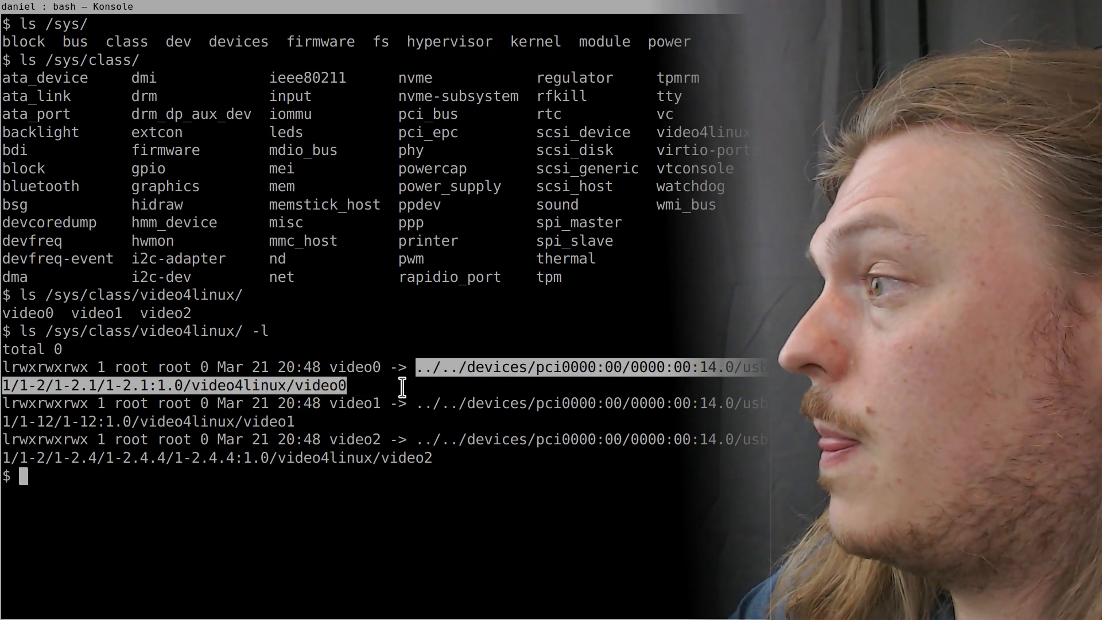
mouse_move(369, 386)
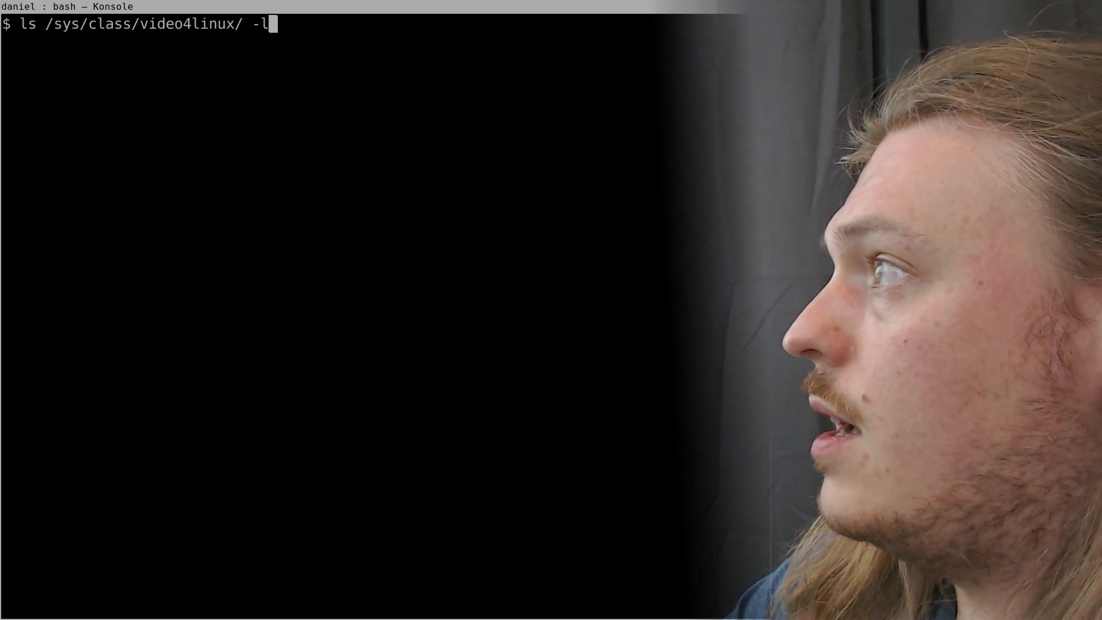
List the contents of /sys/class/video4linux/video0 and mark its name file
key("BackSpace")
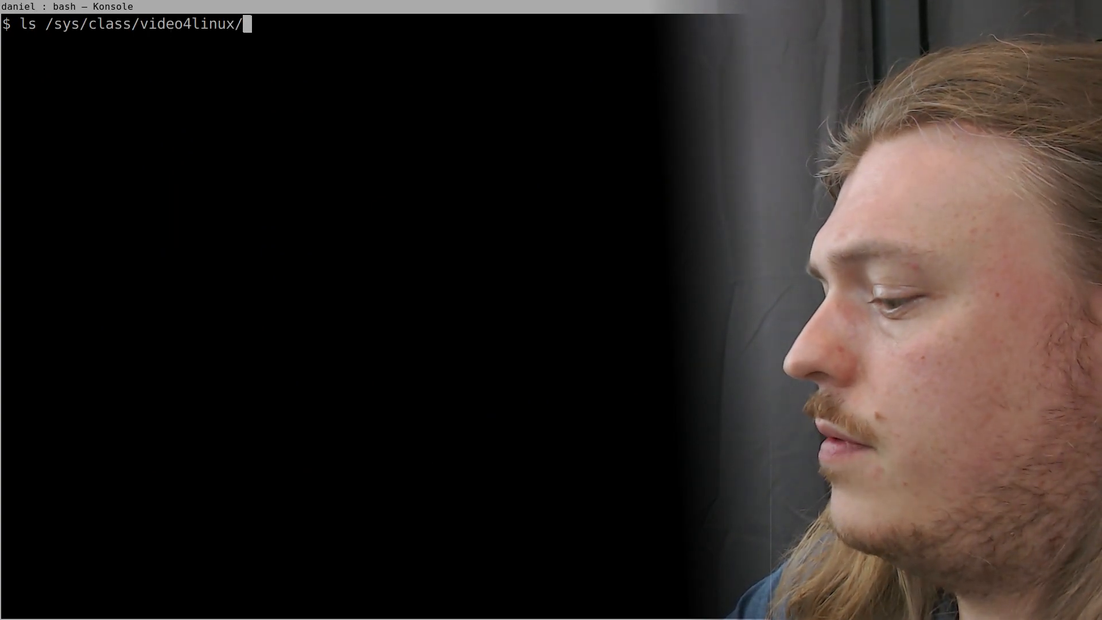
type("video0")
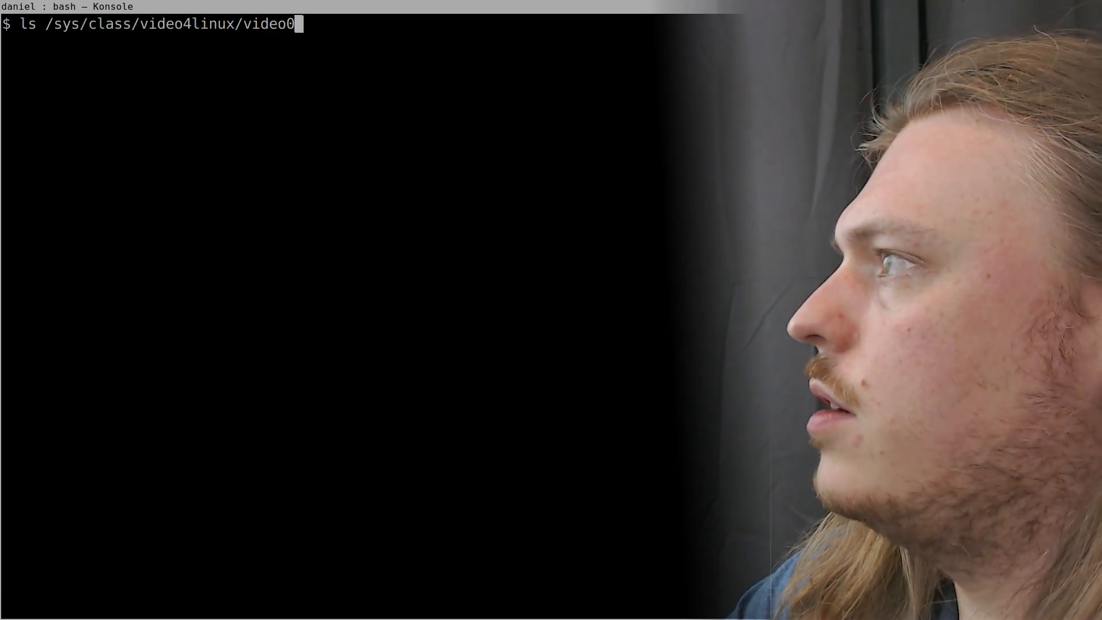
key("Return")
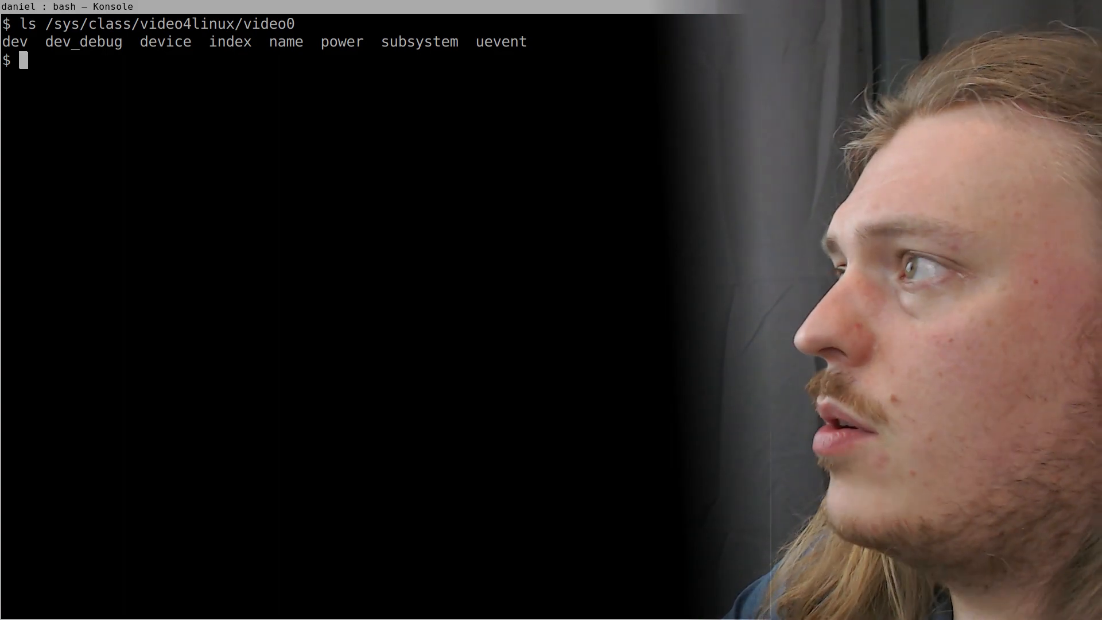
double_click(285, 42)
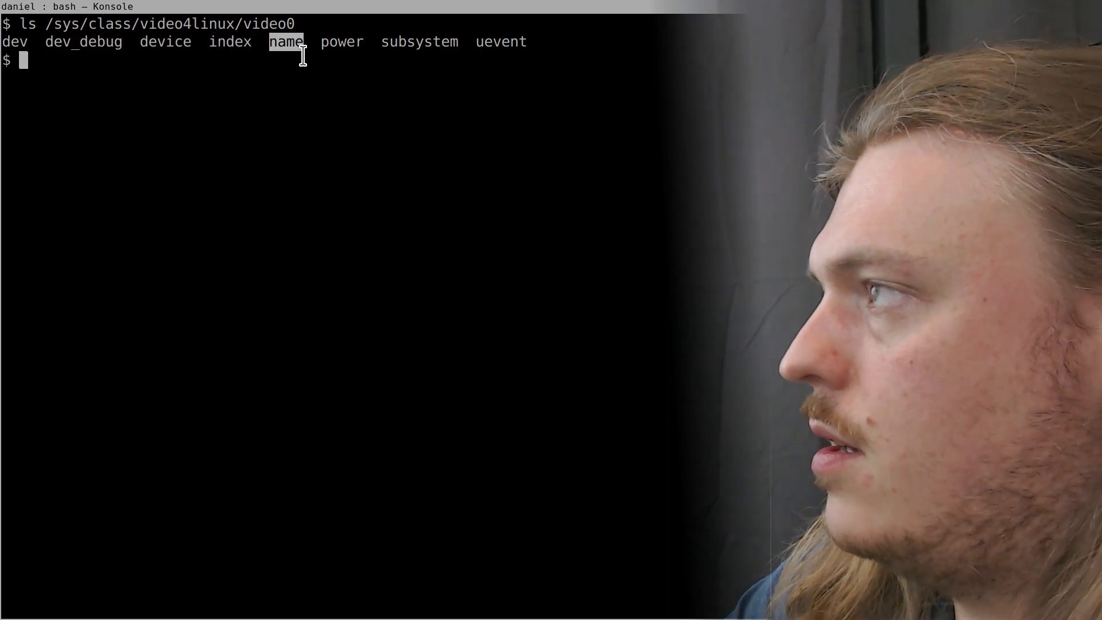
Print the name files of video0 and video1 (UVC Camera, integrated webcam)
type("ls /sys/class/video4linux/video0/")
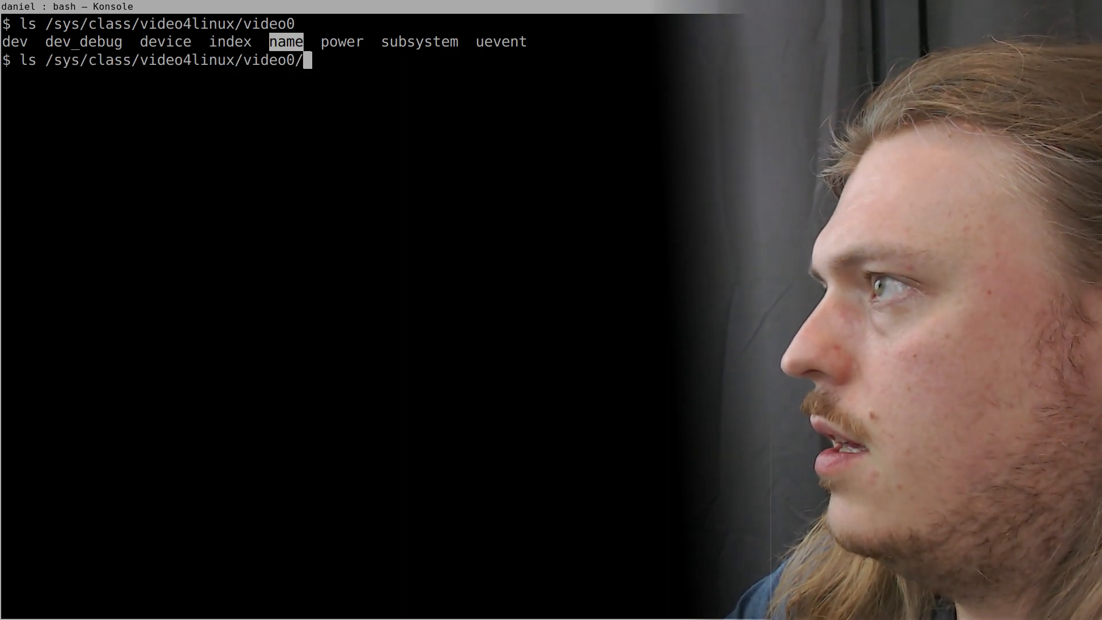
type("name")
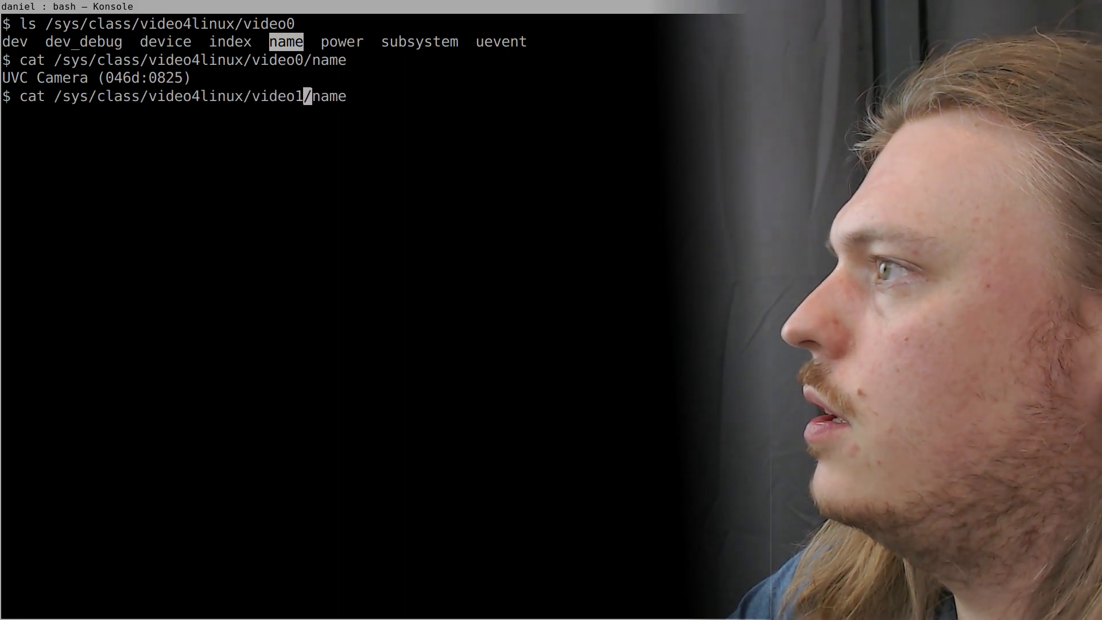
key("Return")
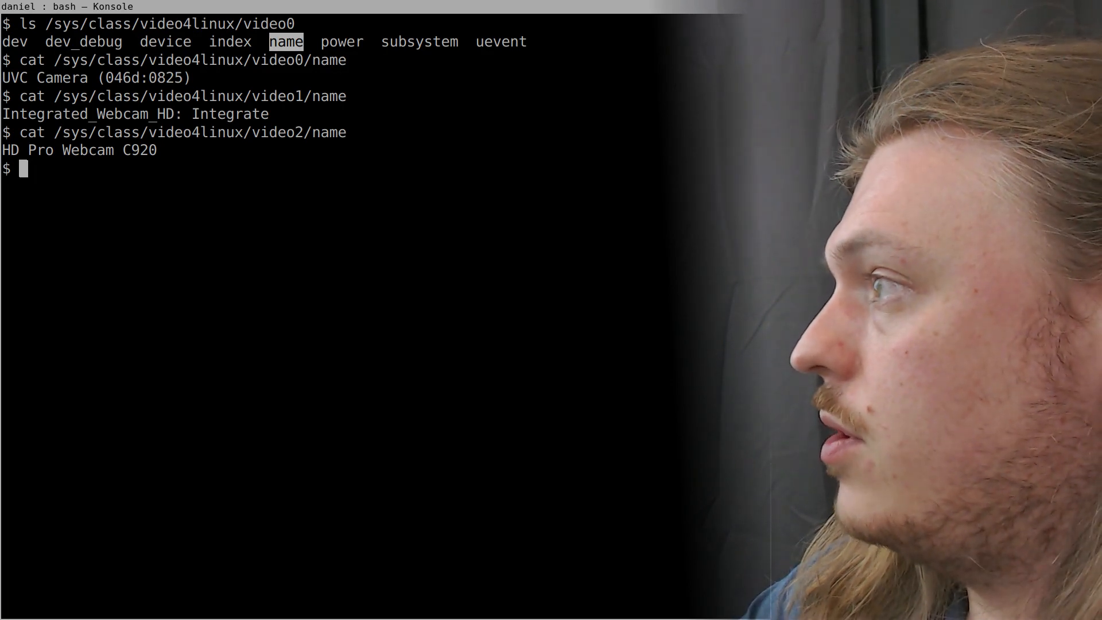
Open a new .dotfiles/bin/find-camera script in the editor
type("e .dotfiles/")
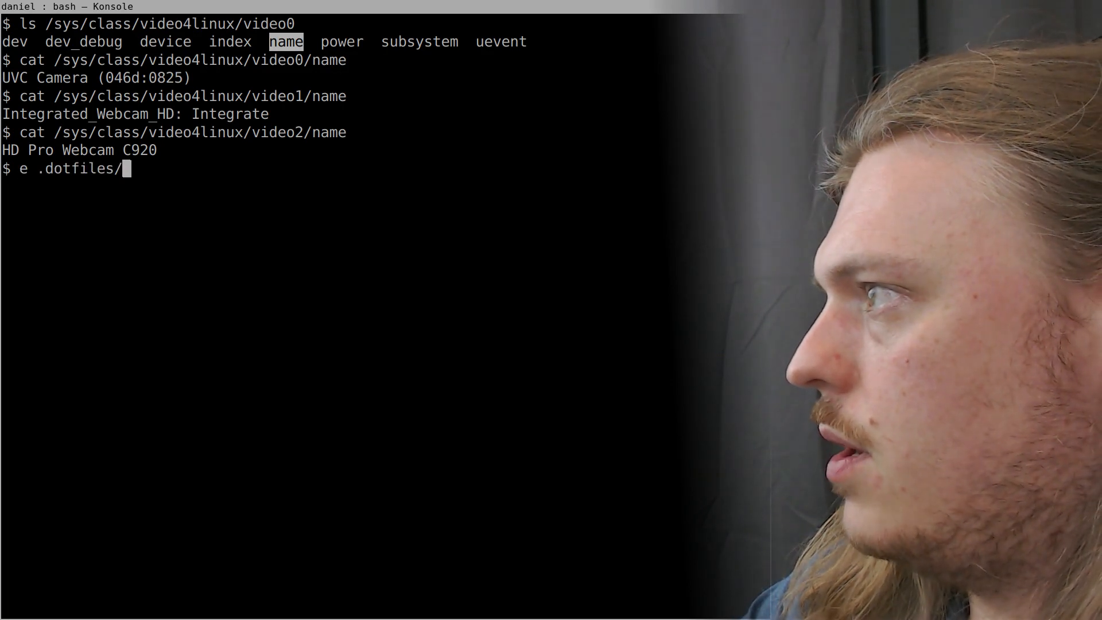
type("bin/")
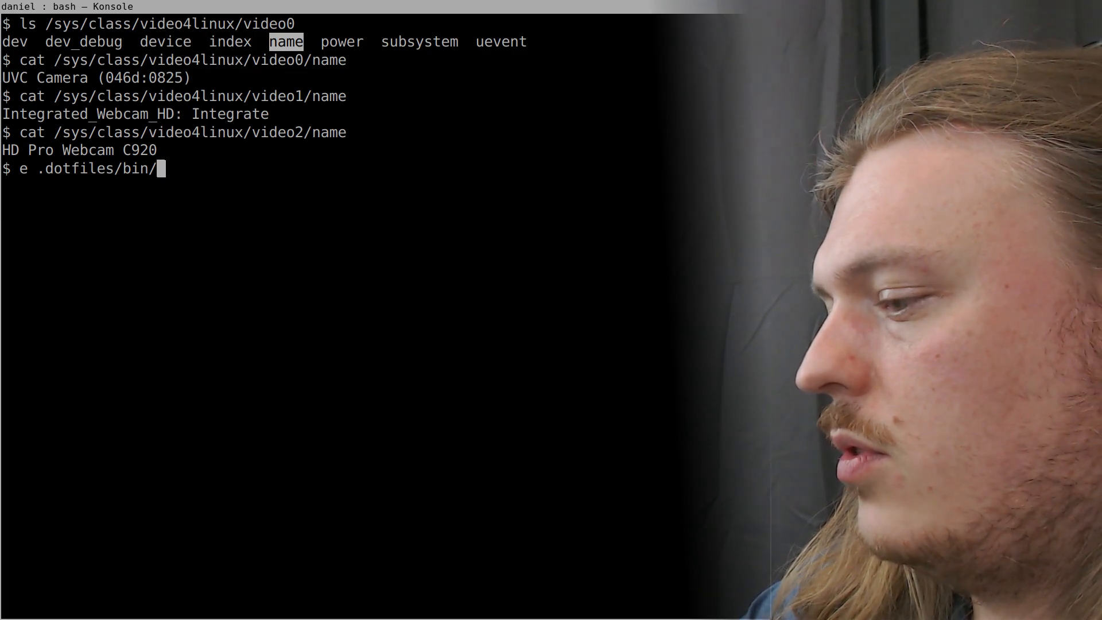
type("find-camera")
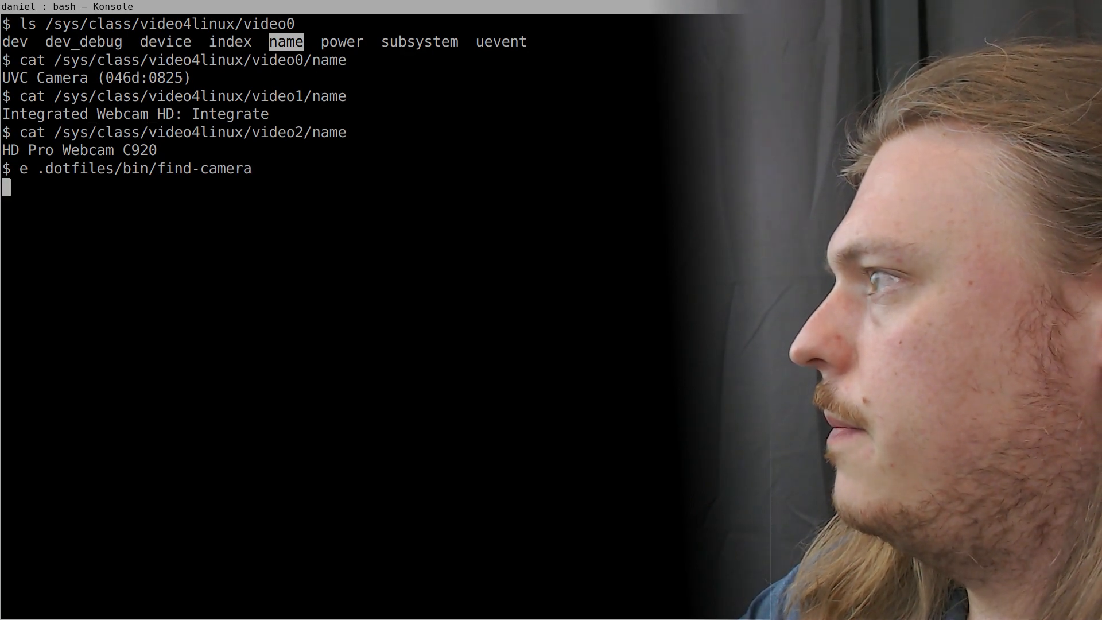
key("Return")
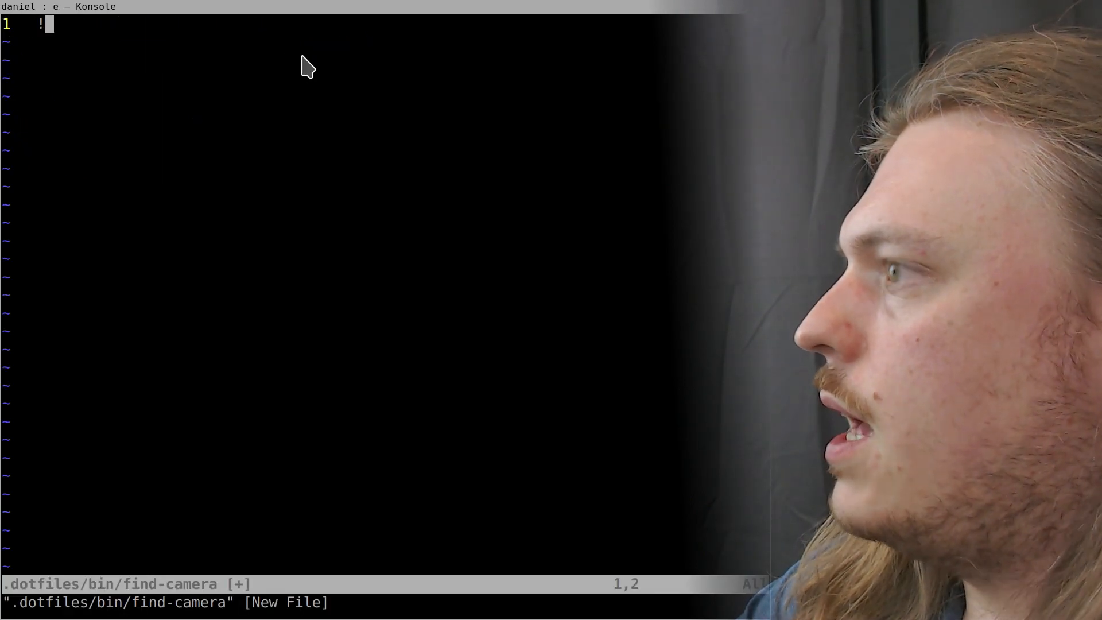
Add the #!/bin/bash shebang line and save the file
type("#!/bin/bash")
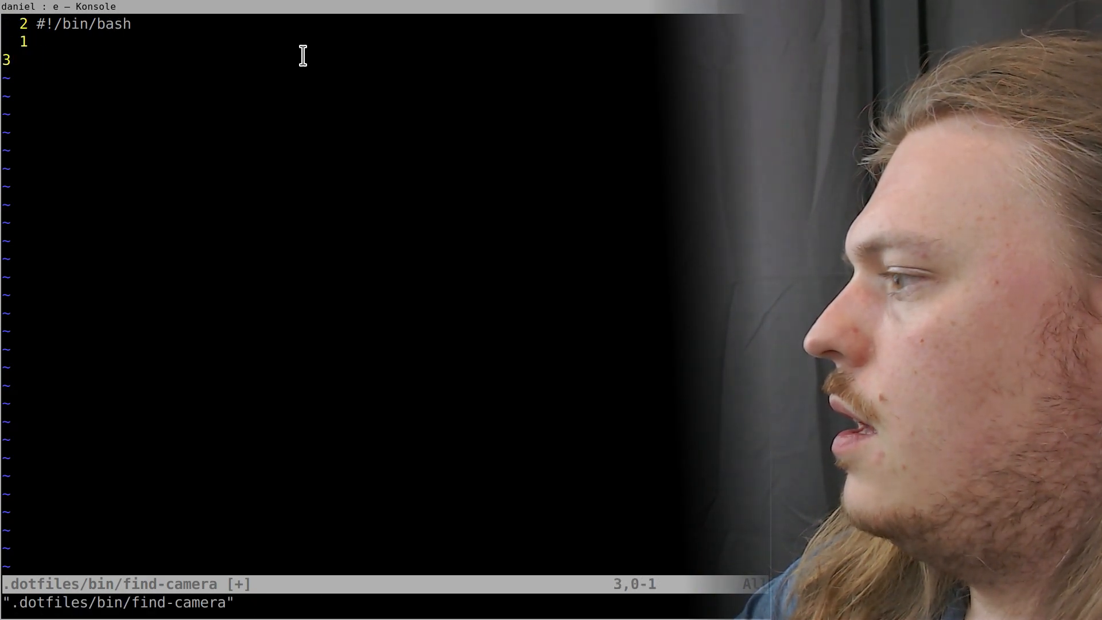
key("Return")
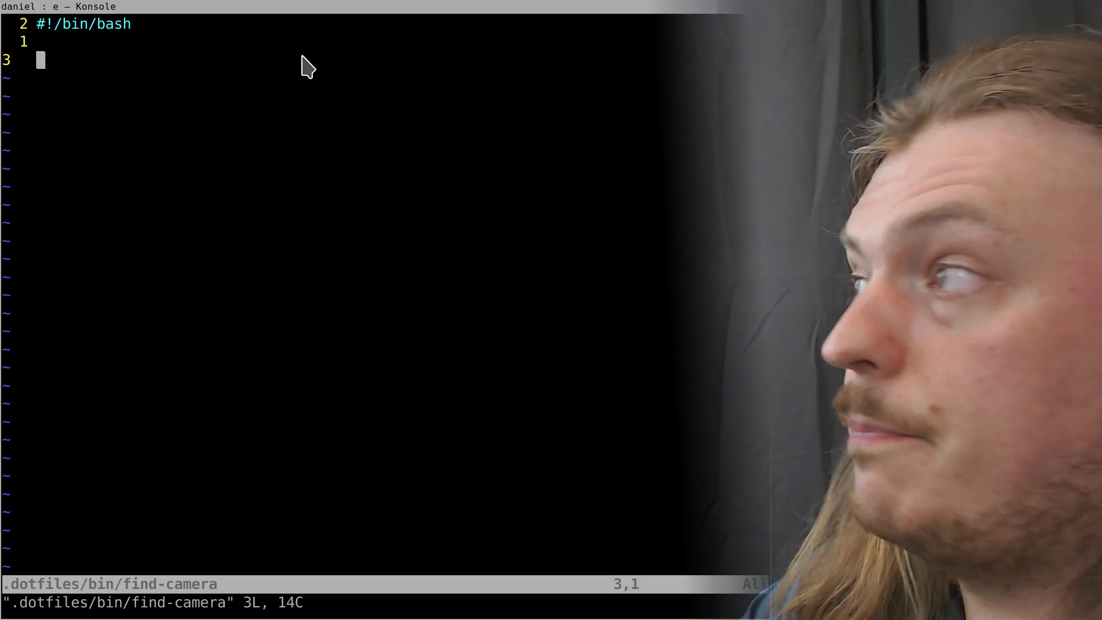
Write the loop header 'for device in /sys/class/video4linux/*'
type("for")
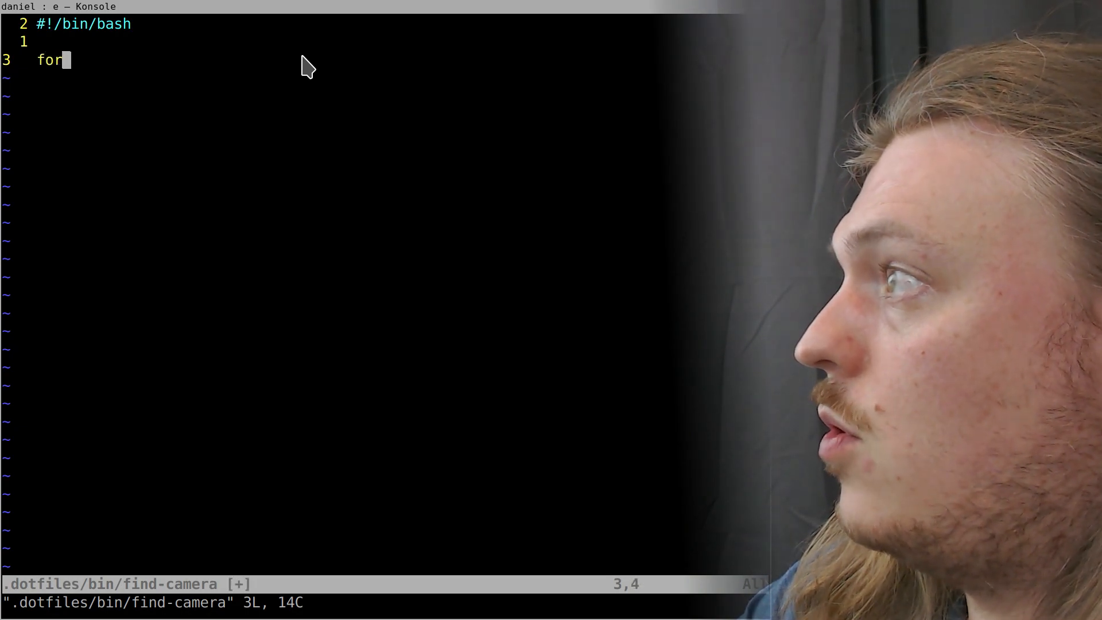
type("device in~")
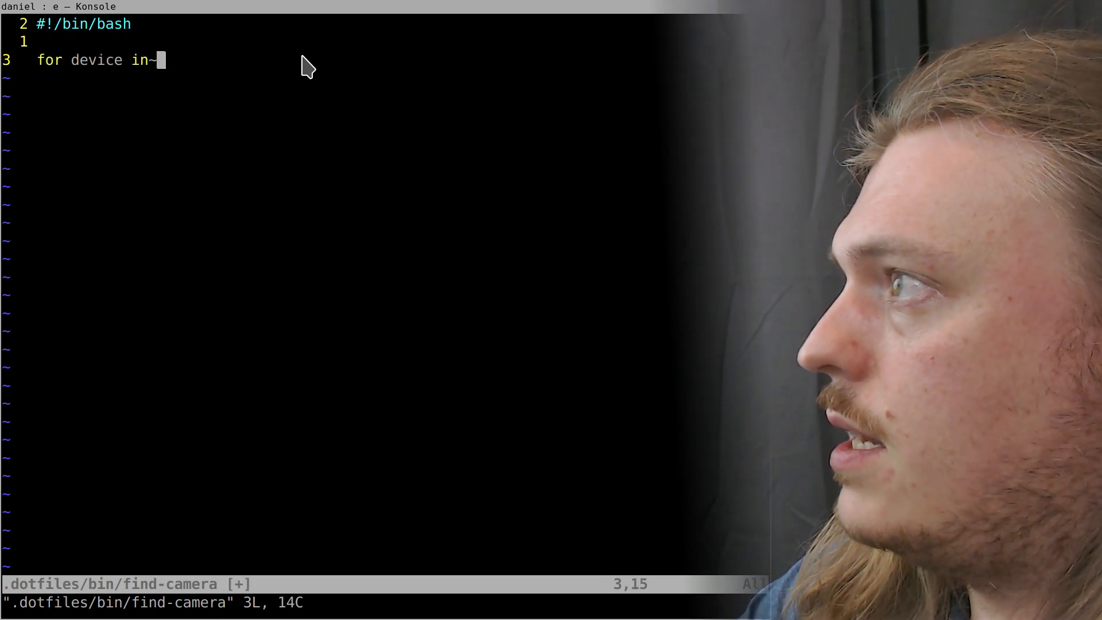
type("/sys/clas")
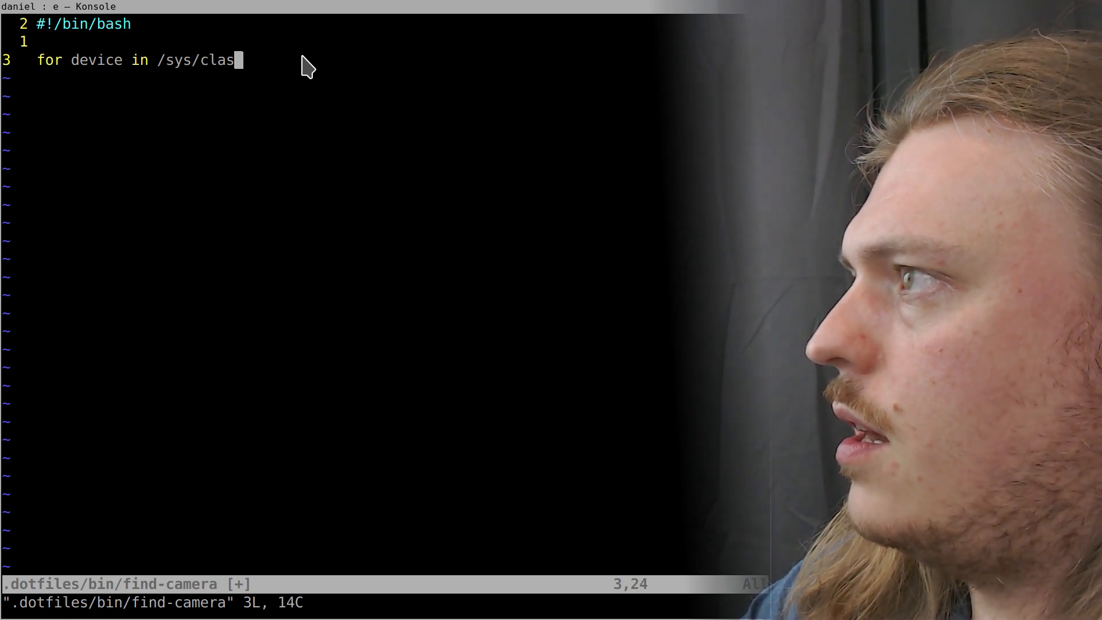
type("s/")
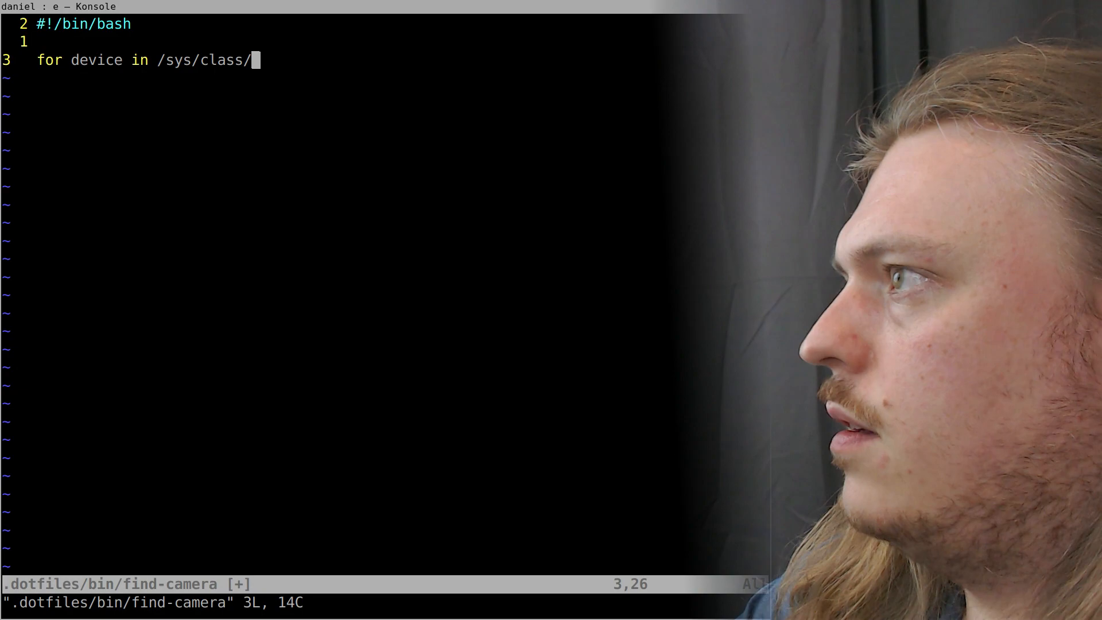
type("video4lin")
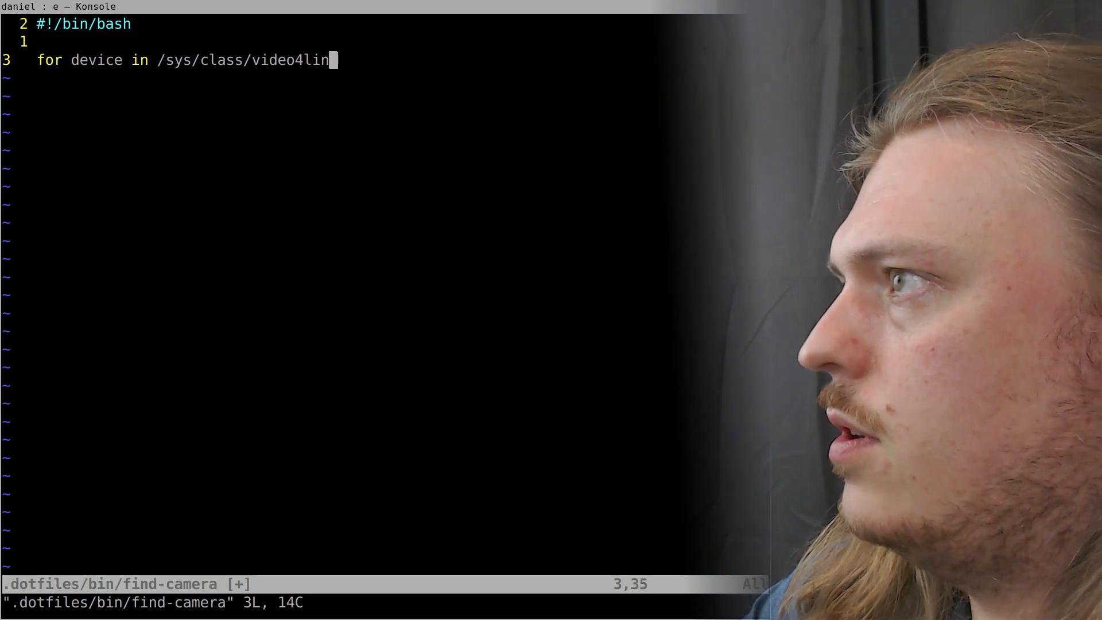
type("ux/*")
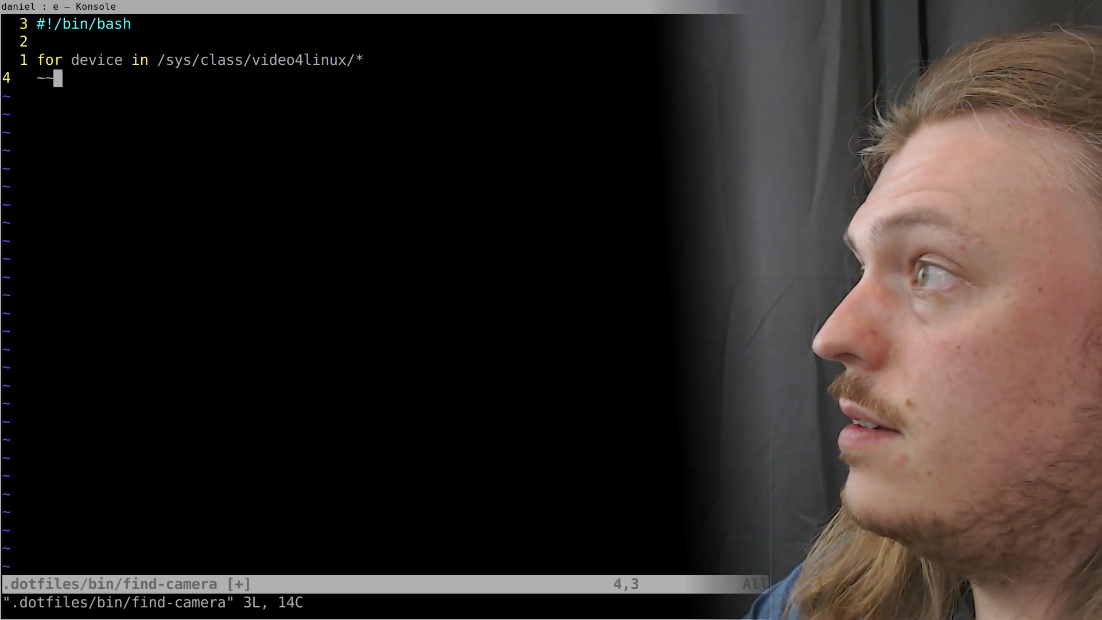
Add the do and done lines and begin the loop body with declare
type("do")
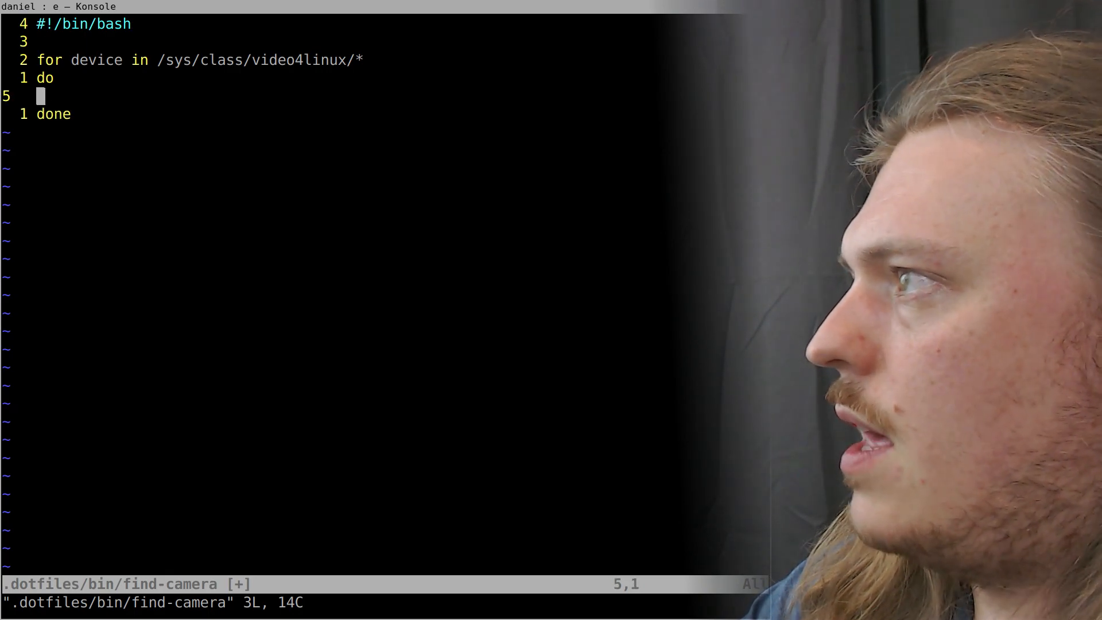
type("~~")
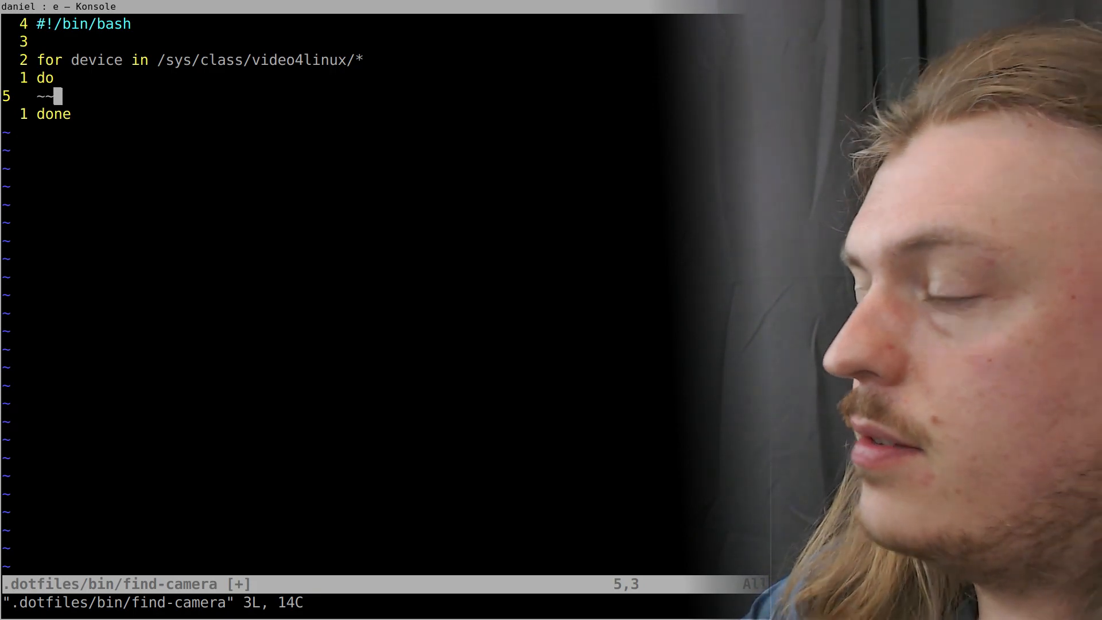
type("dec")
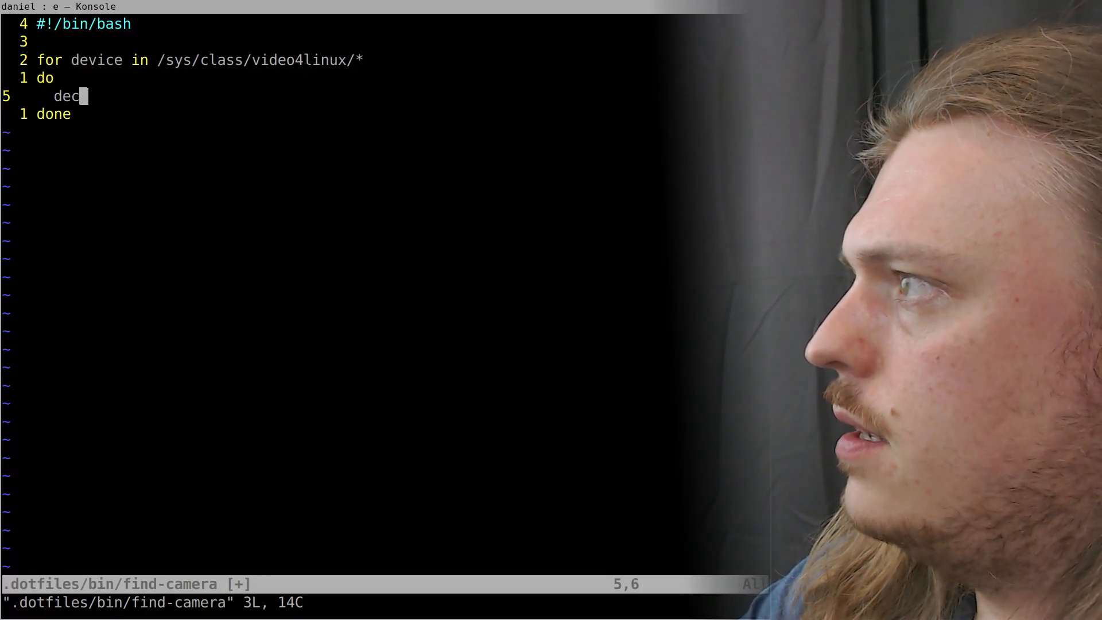
Set devpath="/dev/$(basename $device)" inside the loop
type("lare devpa")
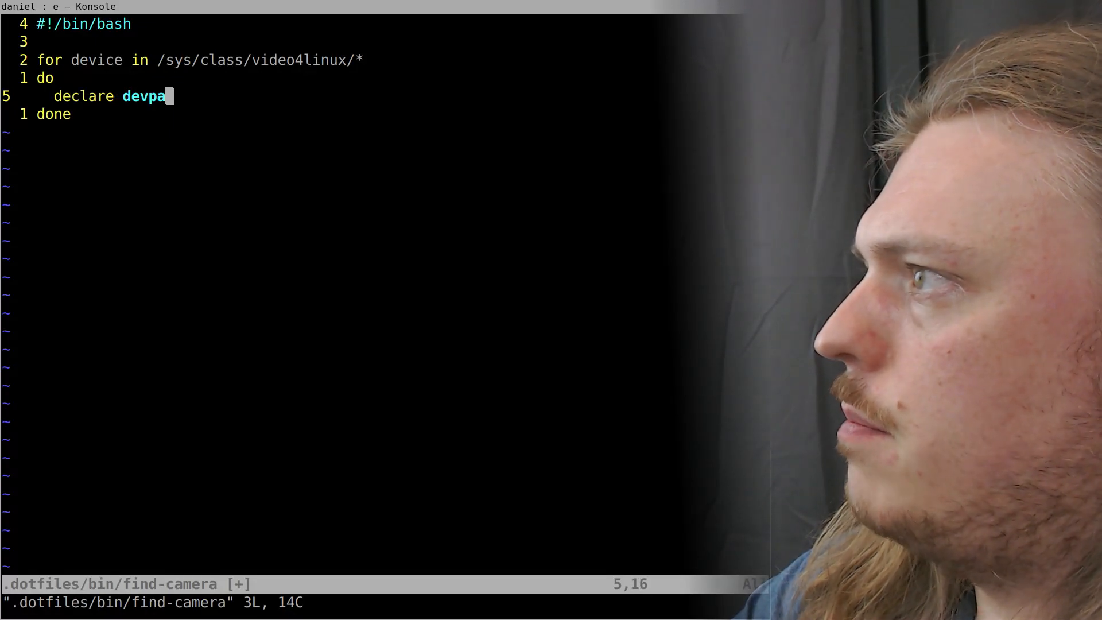
type("th=")
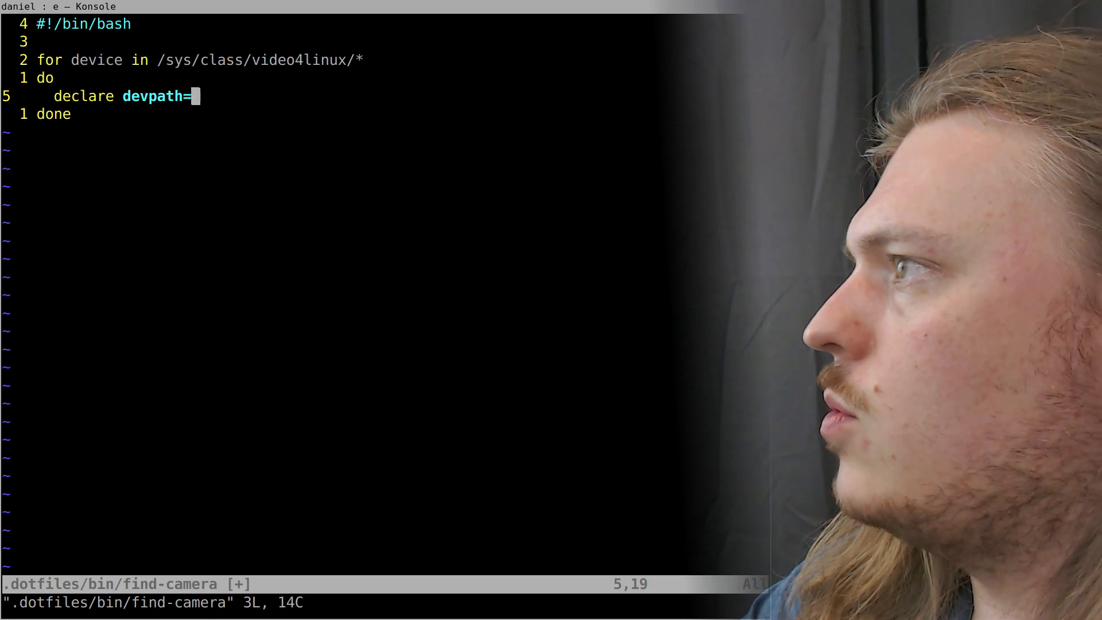
type("\"\"")
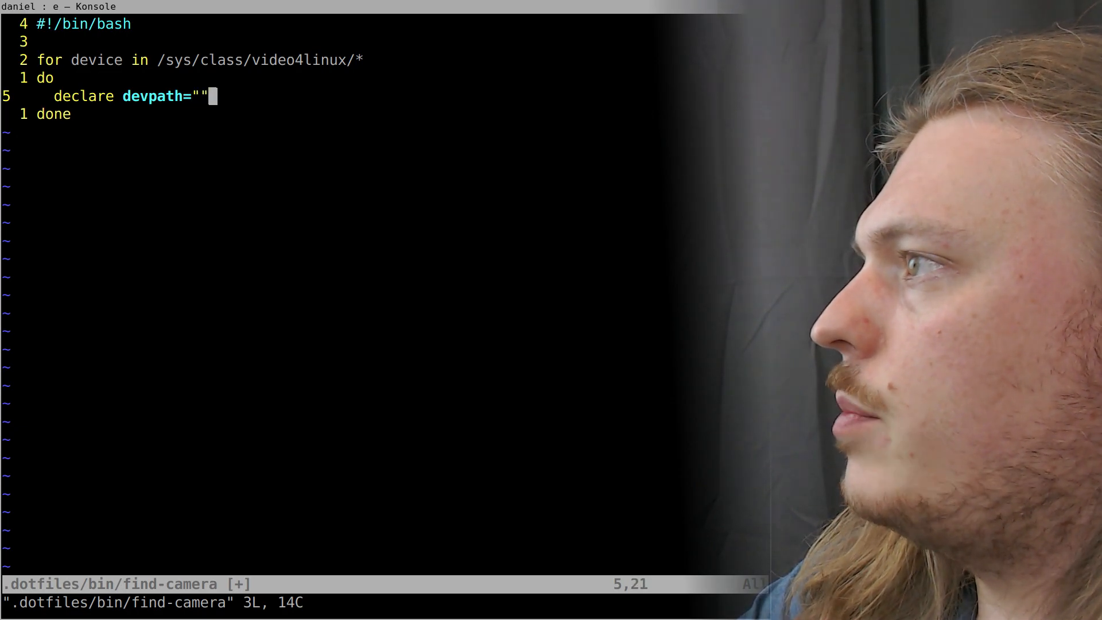
type("/")
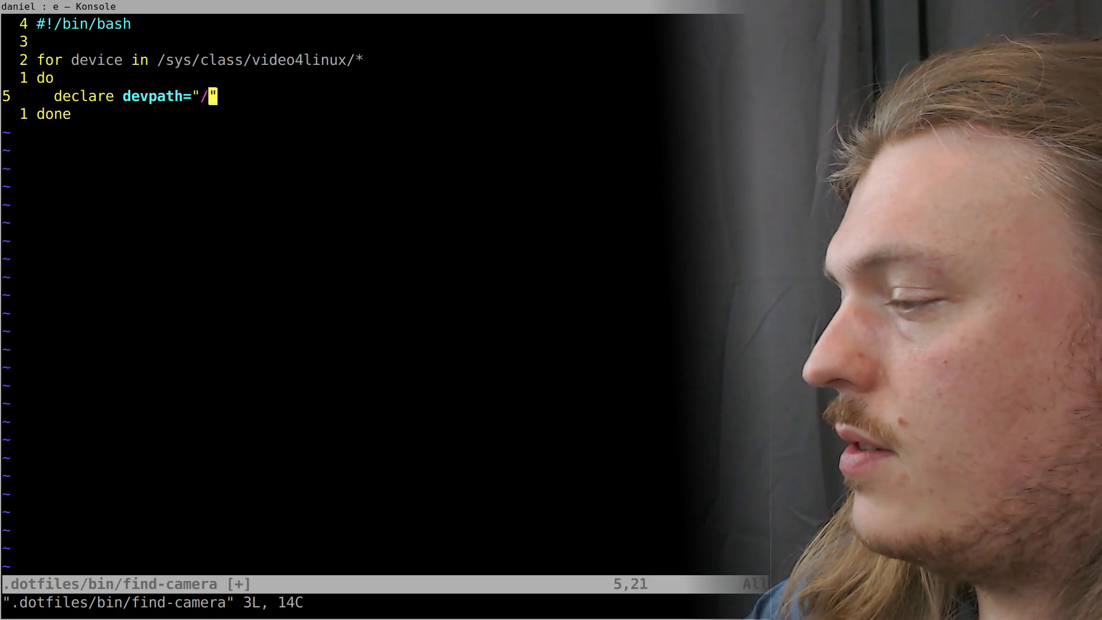
type("dev/$(")
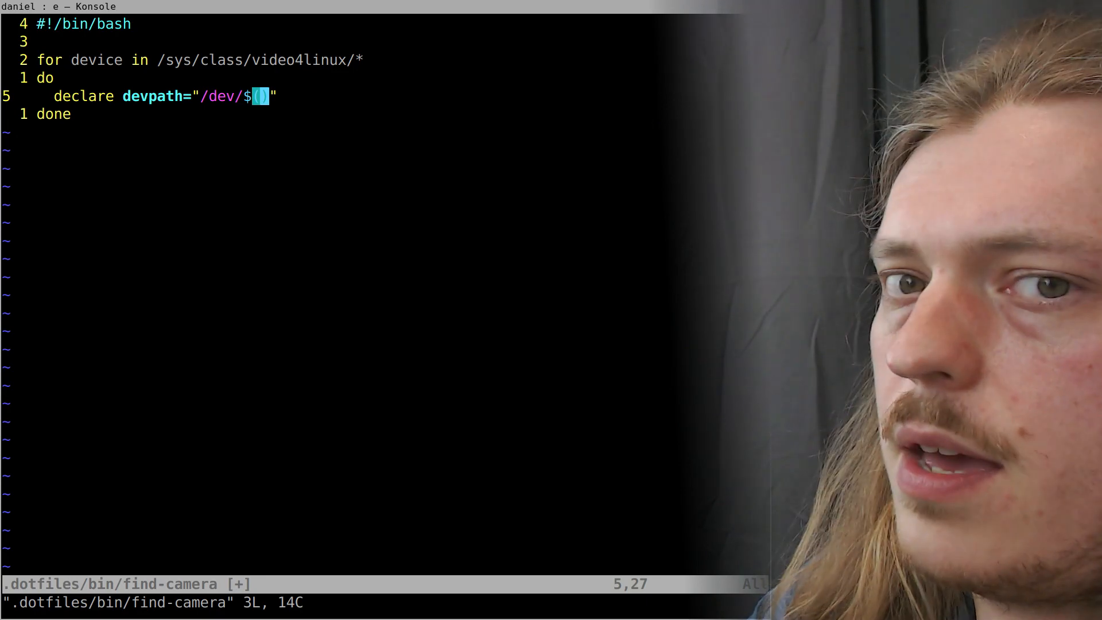
type("basename $")
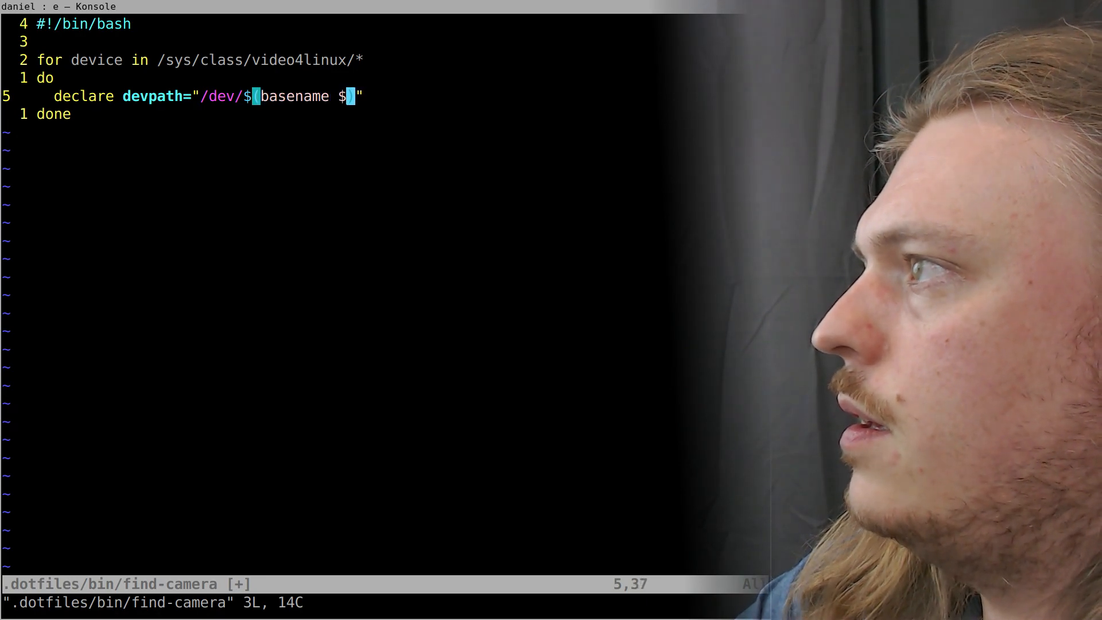
type("device")
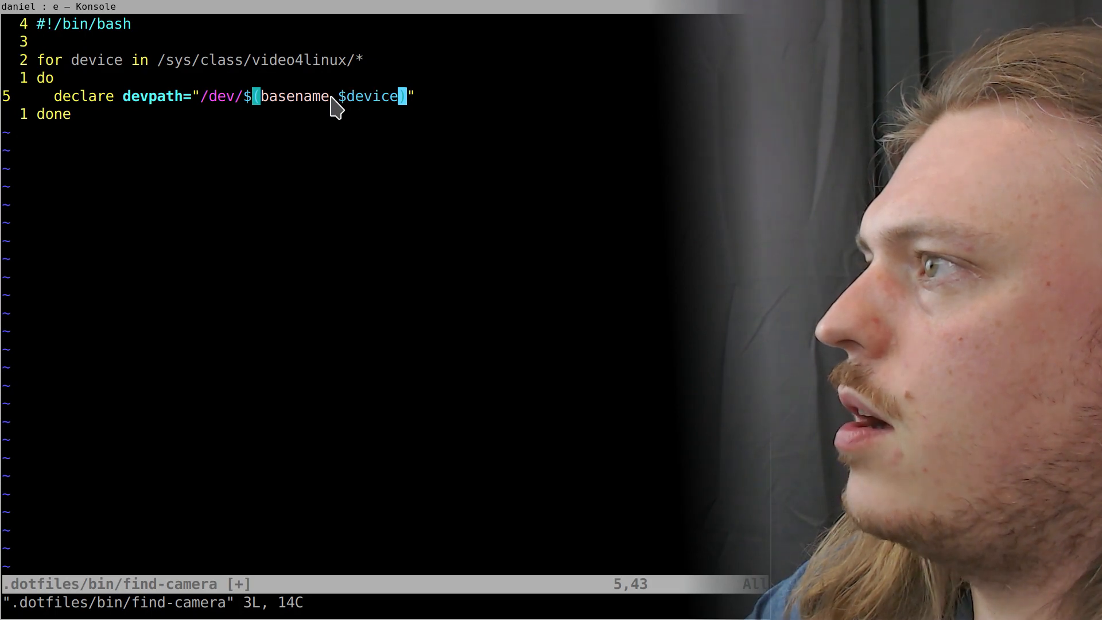
mouse_move(452, 106)
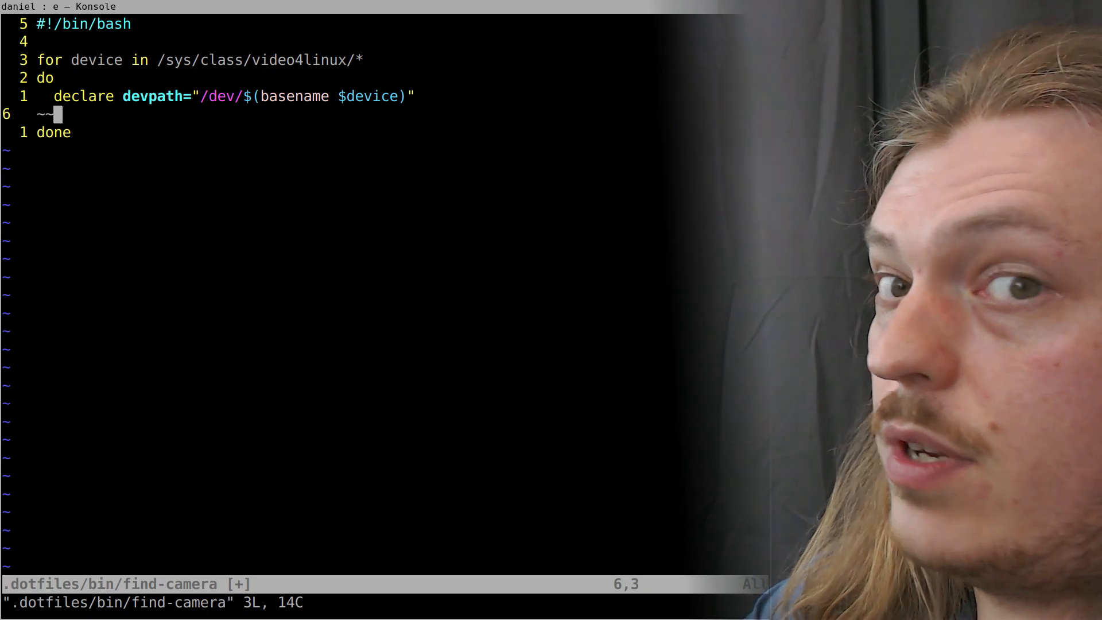
Read the device's name file and echo "$devpath => $name"
type("r")
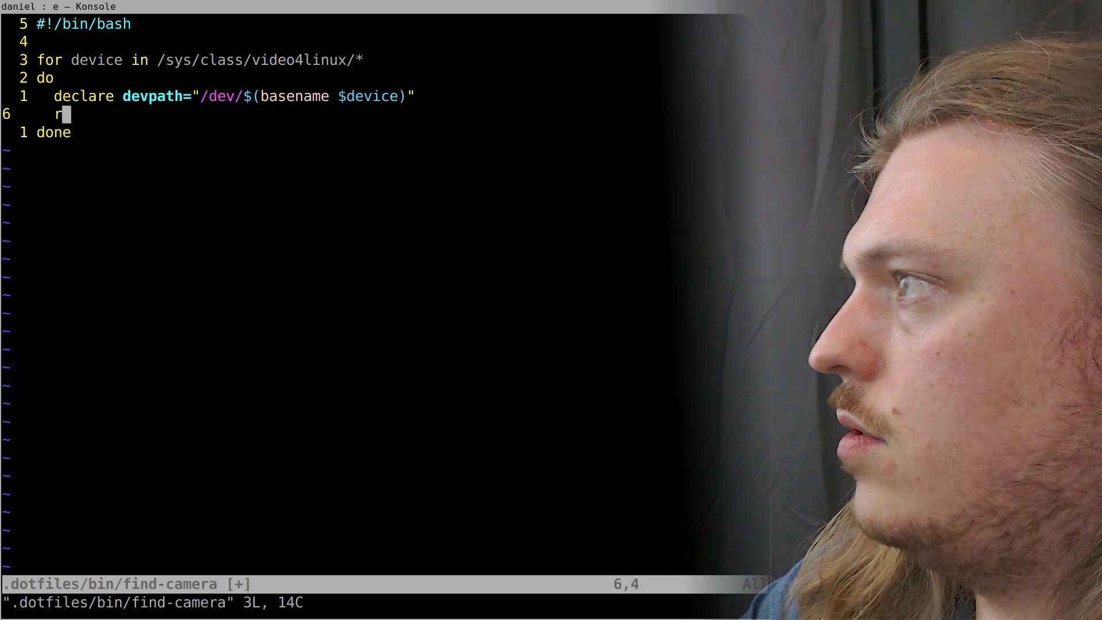
type("ead name")
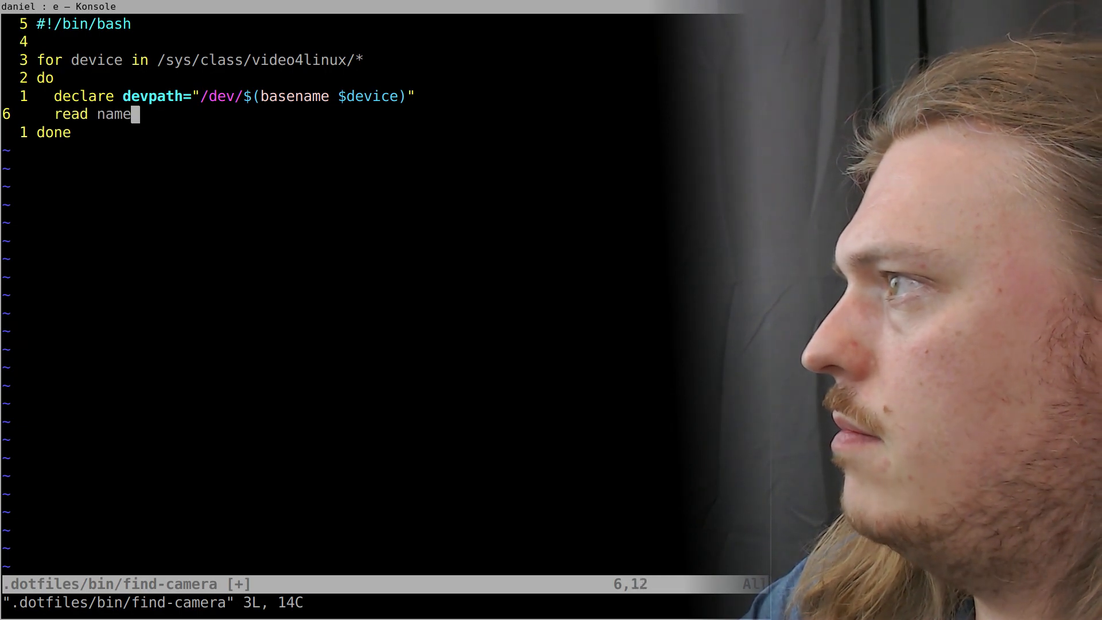
type("<")
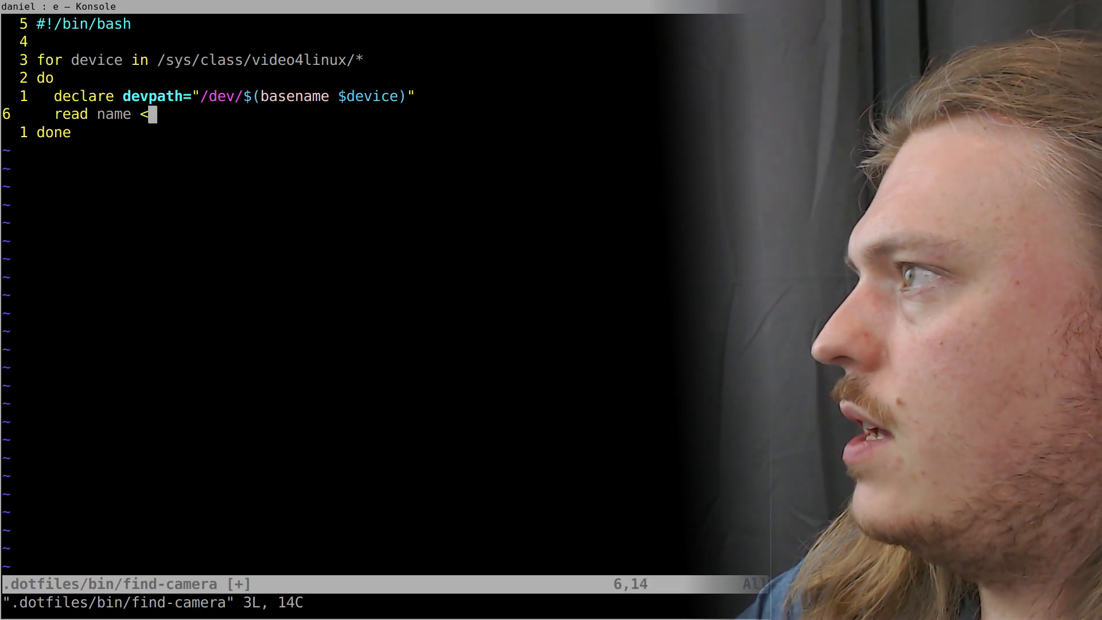
type("$device/nam")
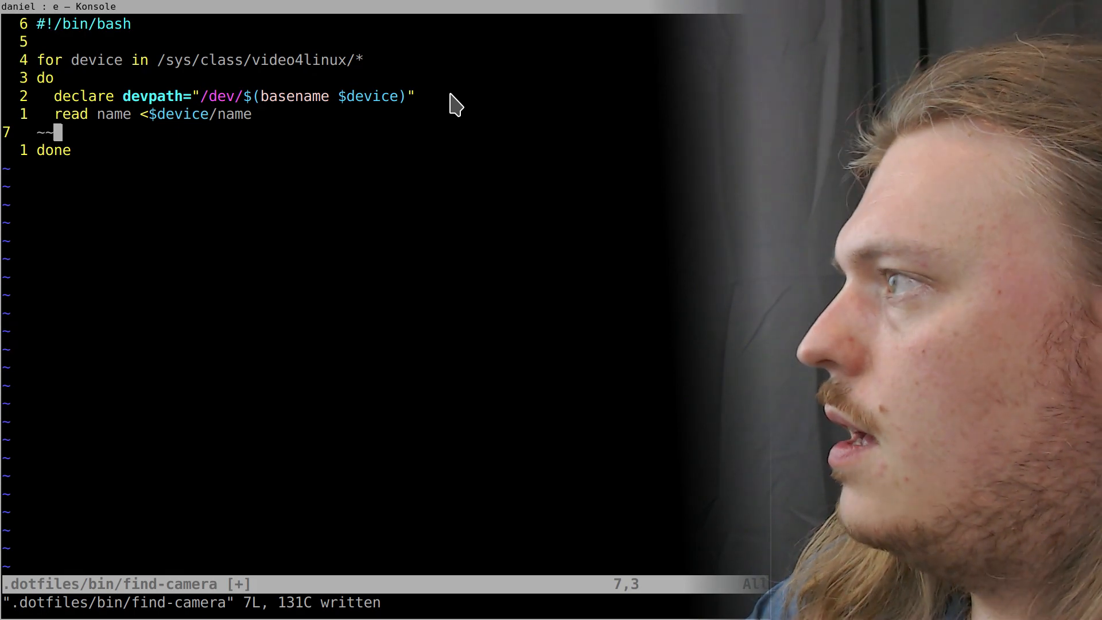
type("echo \"$")
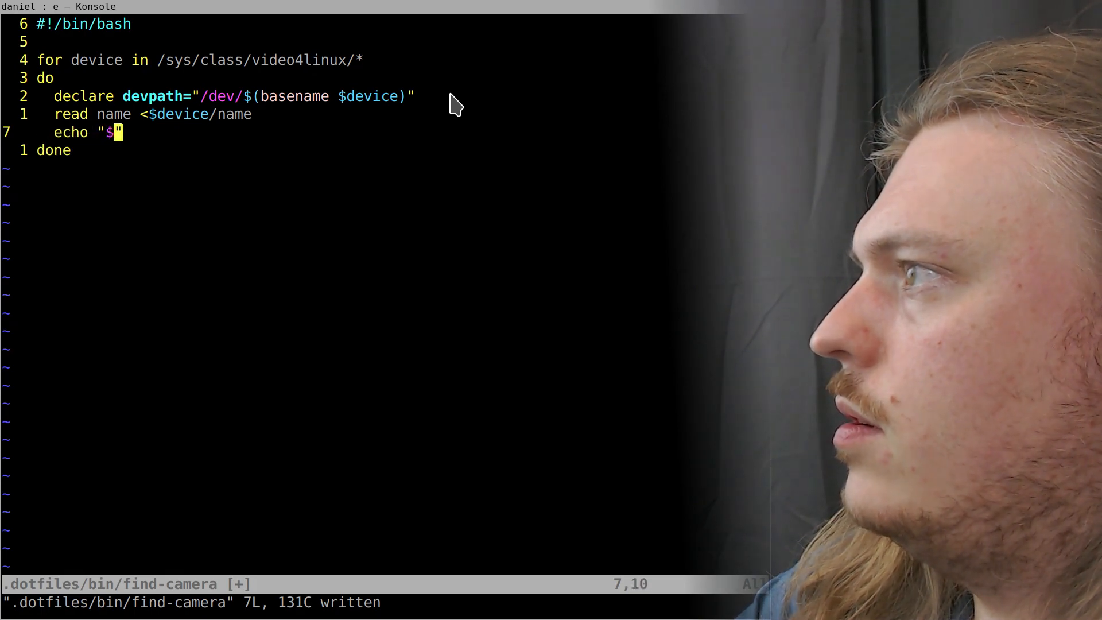
type("devpath =")
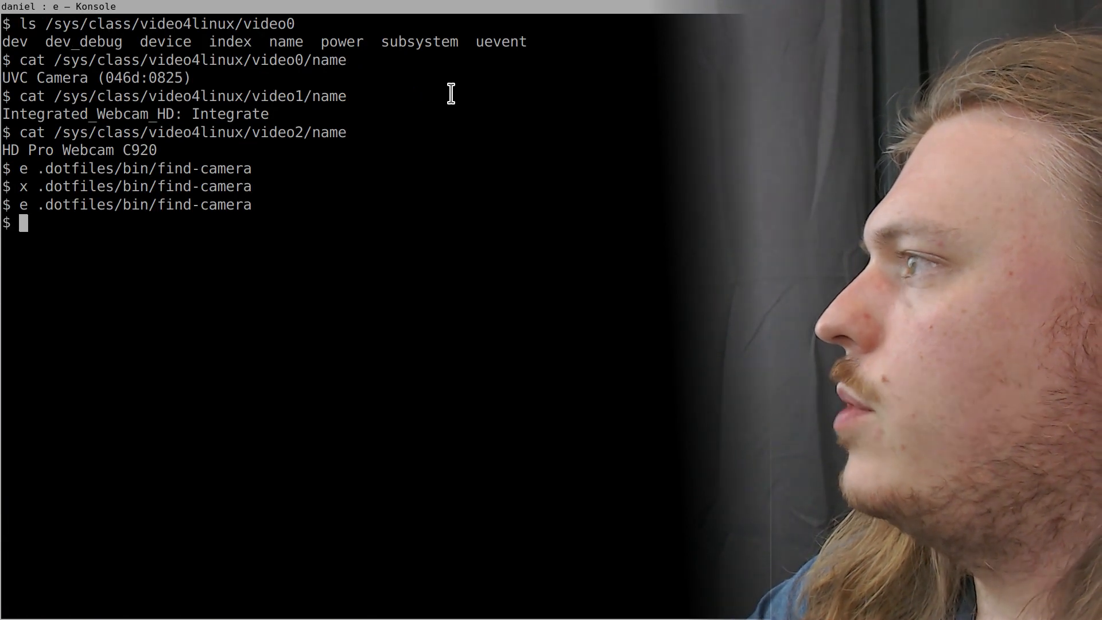
Reopen .dotfiles/bin/find-camera in the editor
type("find-")
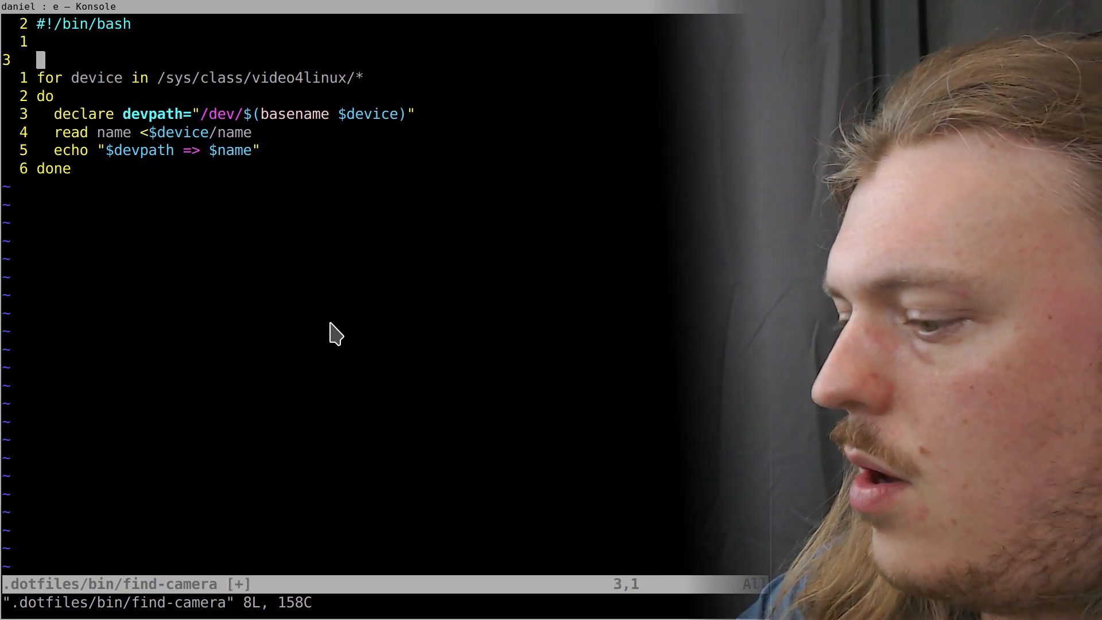
Wrap the listing loop in 'if [[ $# -eq 0 ]]' ending with exit and fi
type("if [[")
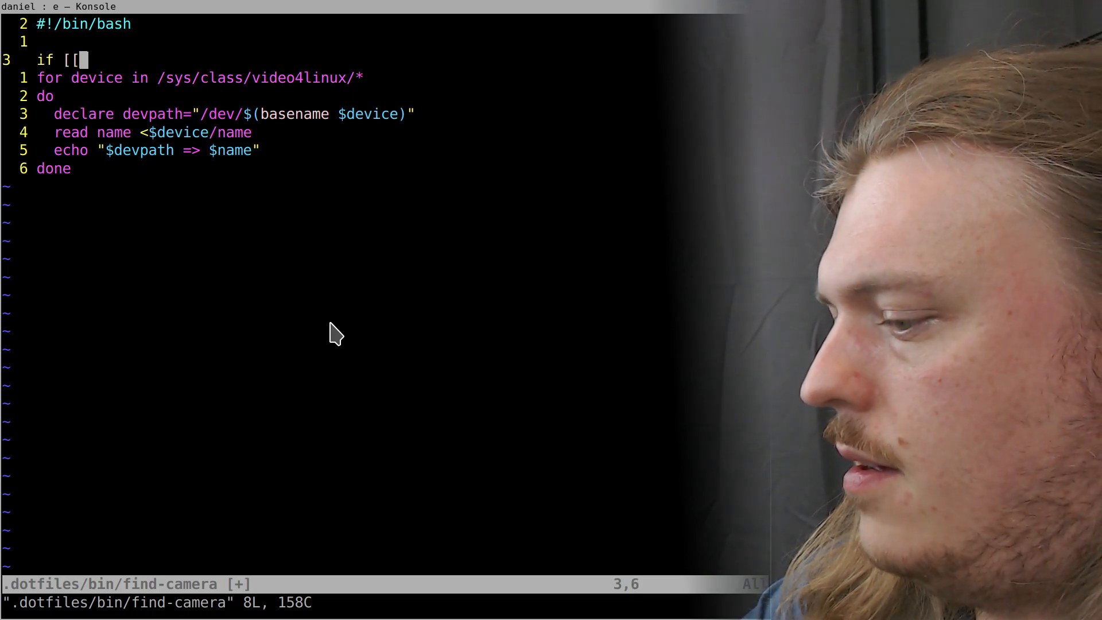
type("$# -")
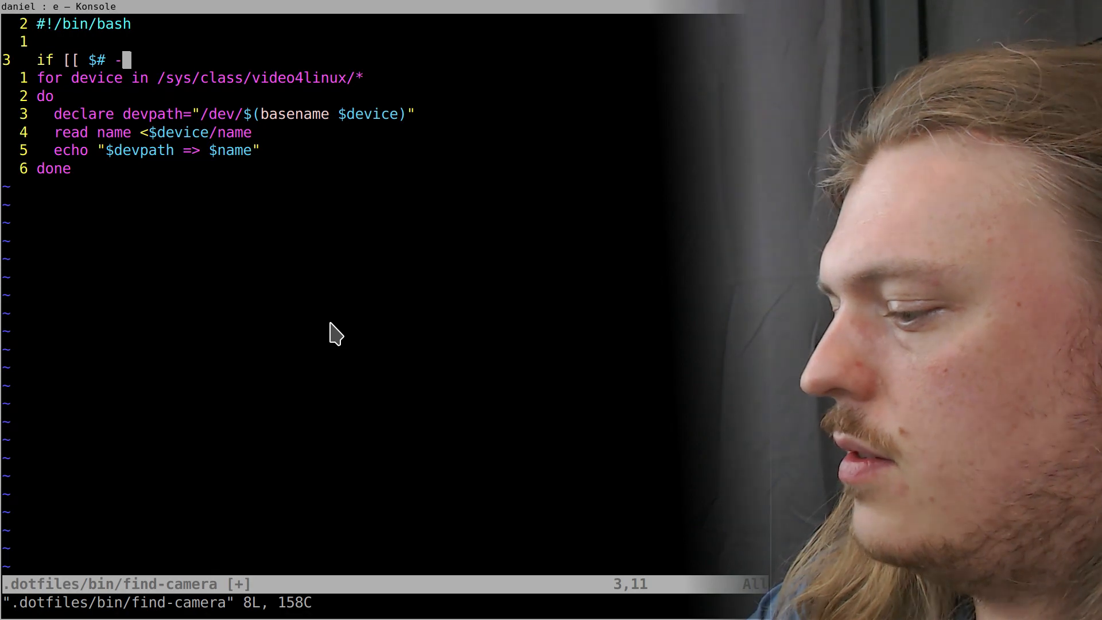
type("eq")
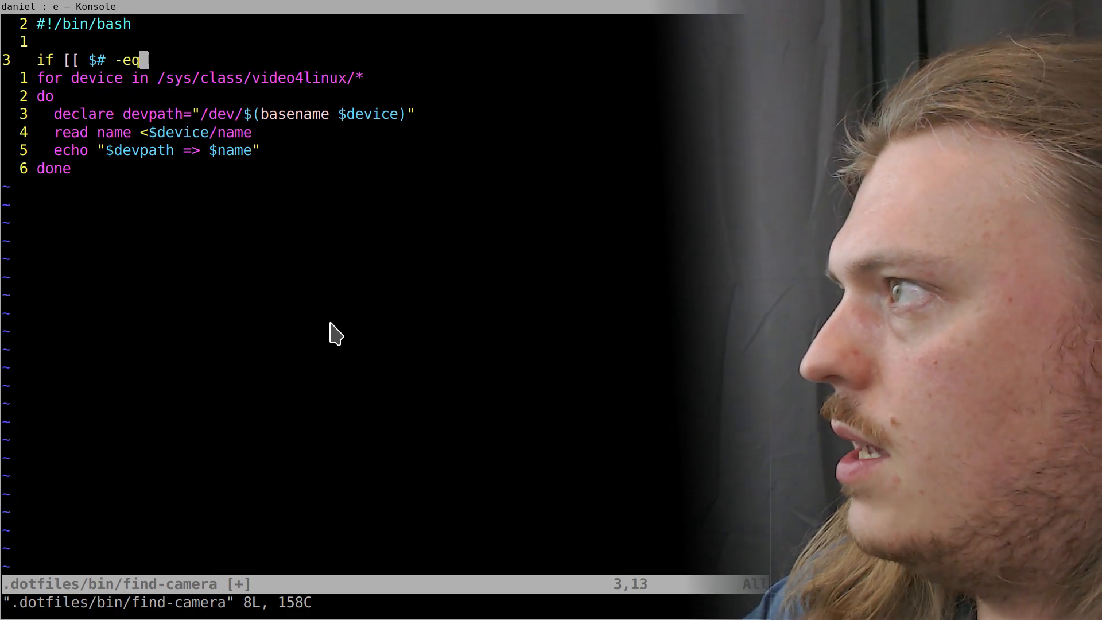
type("0")
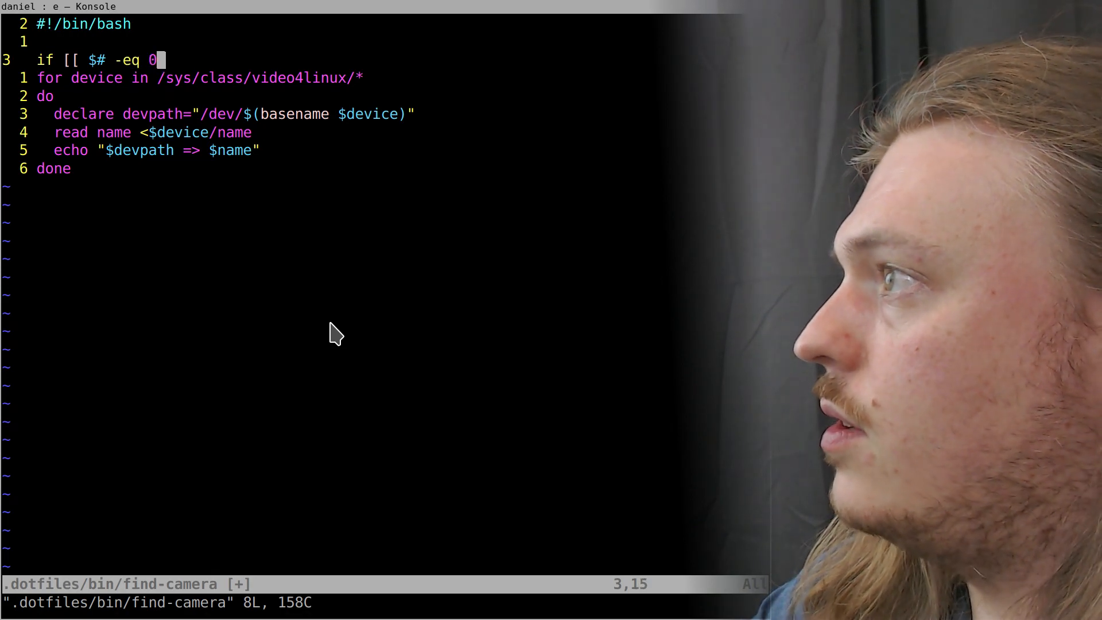
type("]]")
type("then")
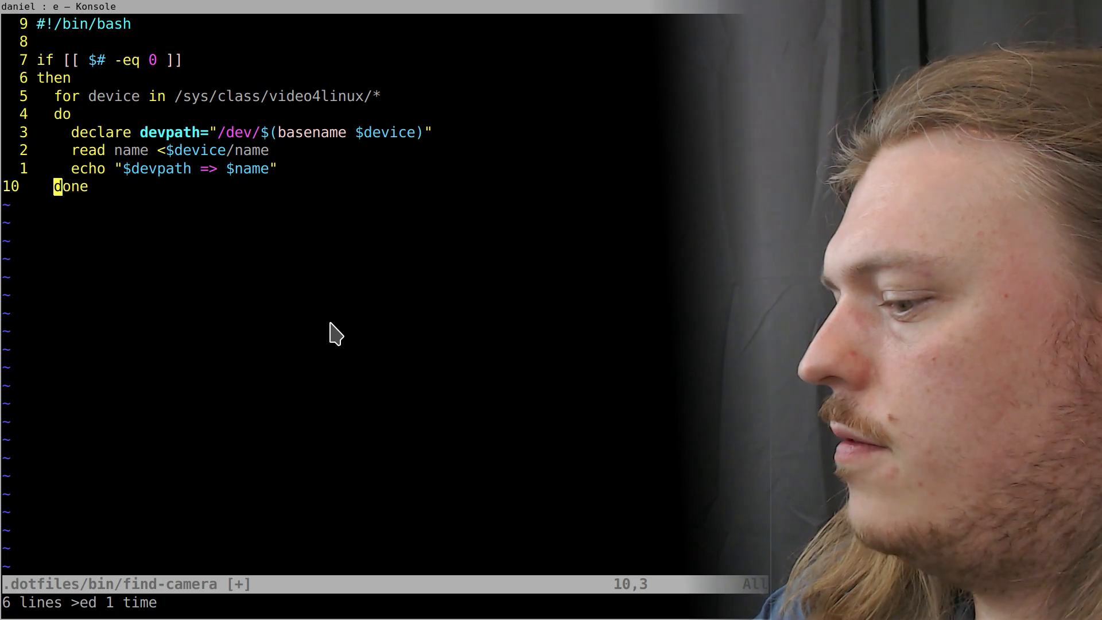
type("exit 0")
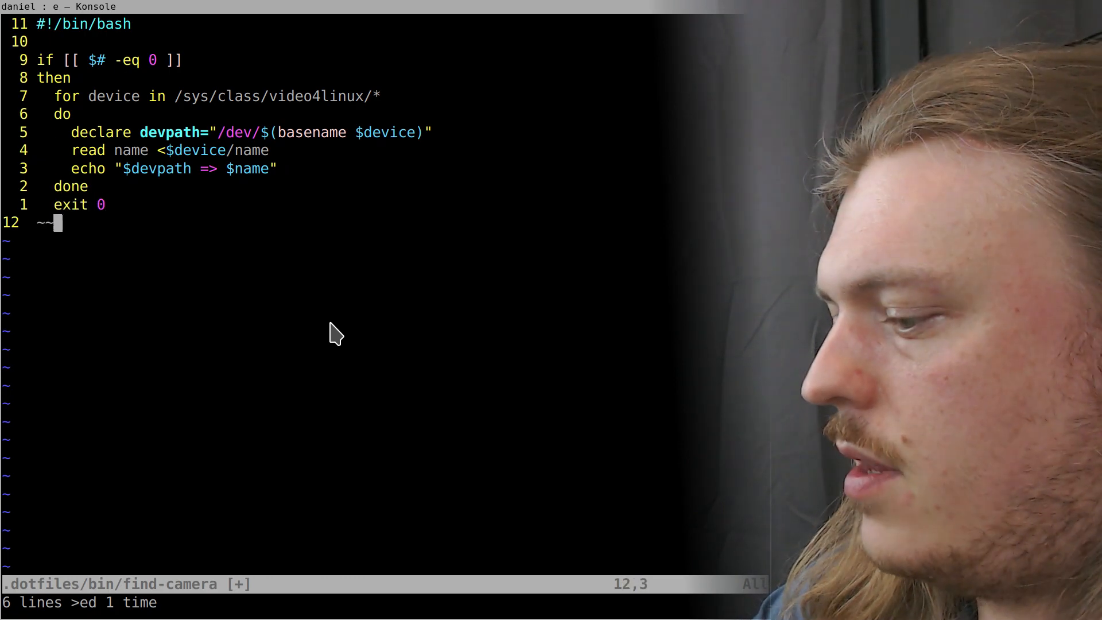
type("fi")
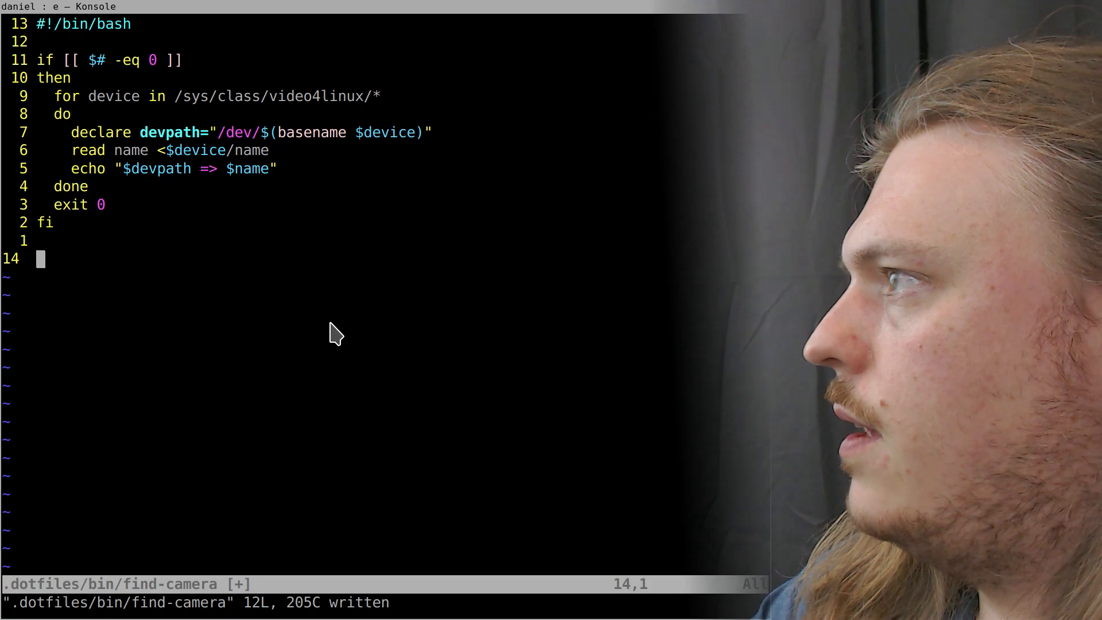
Add a second branch 'if [[ $# -eq 1 ]] then' for a name argument
type("if [[")
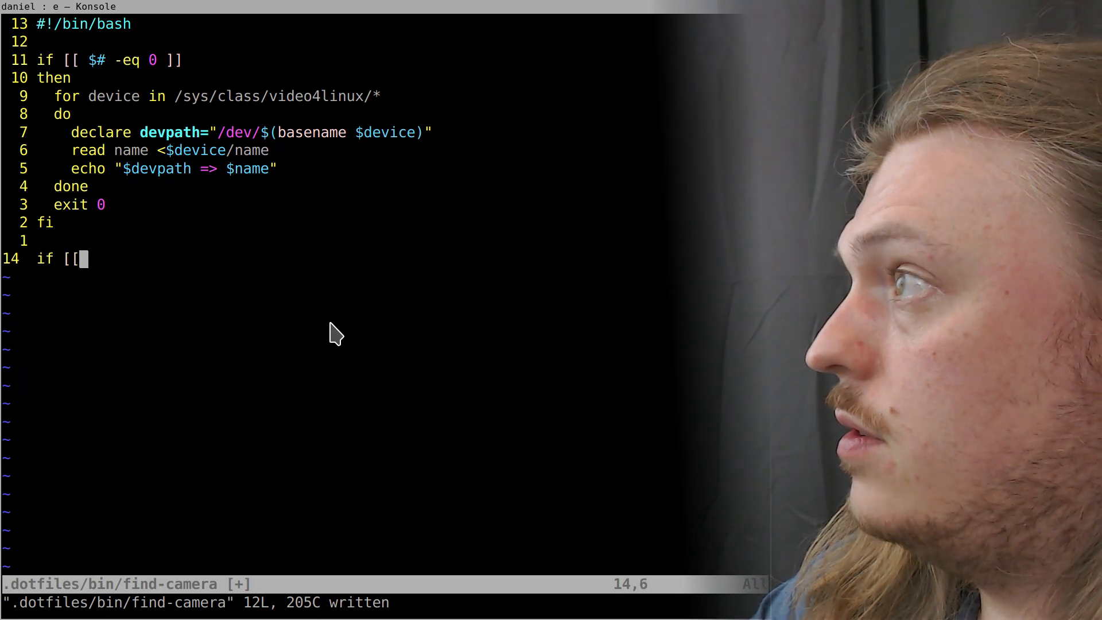
type("$#~")
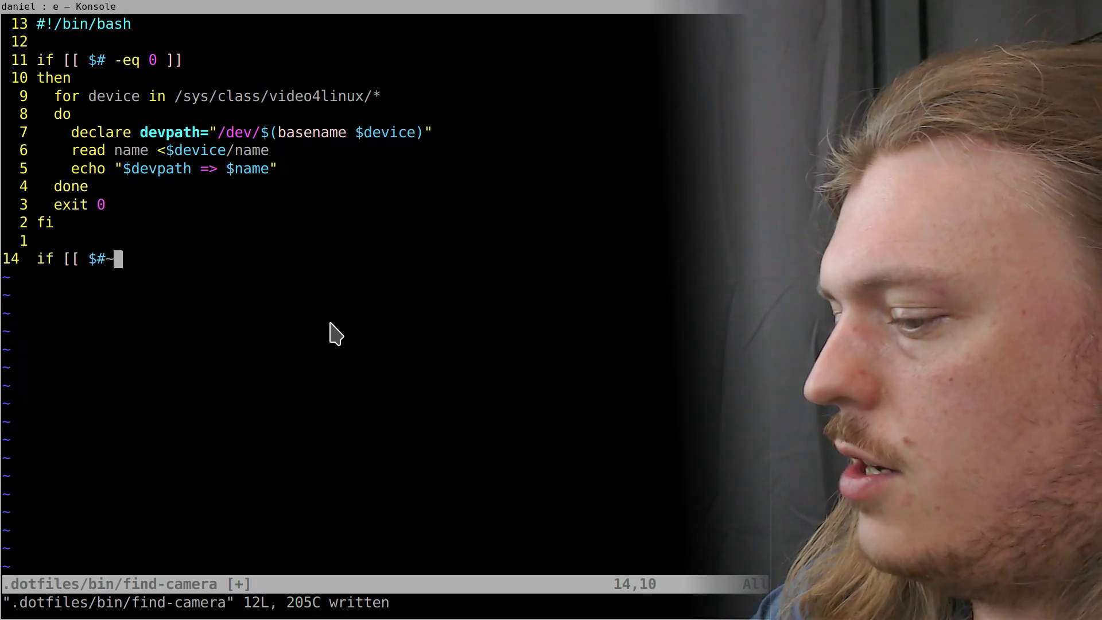
type("-eq")
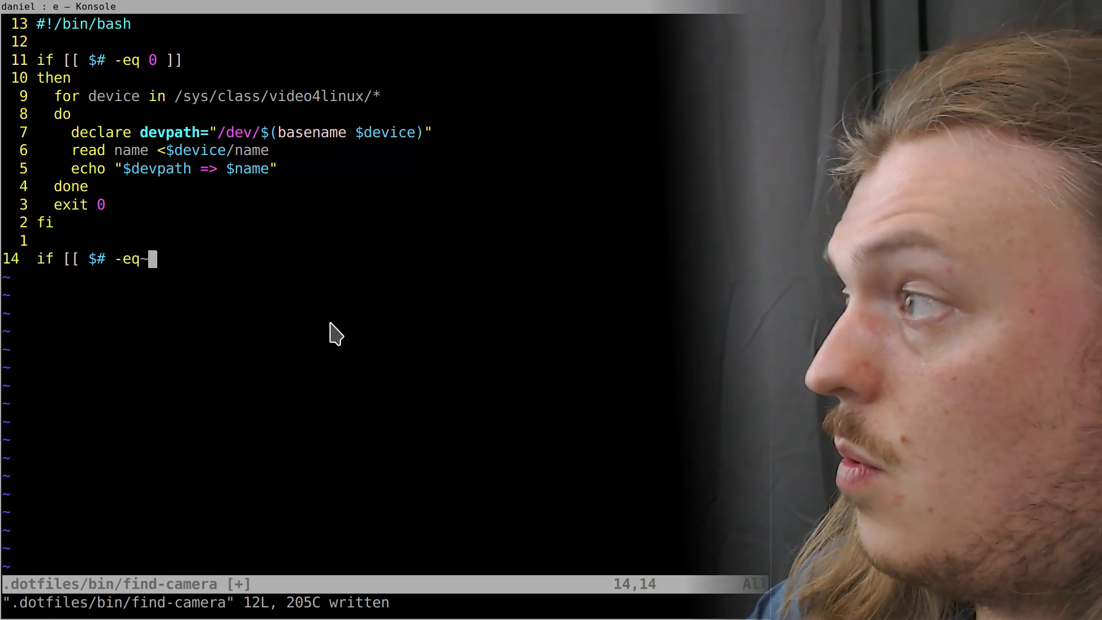
type("1 ]]")
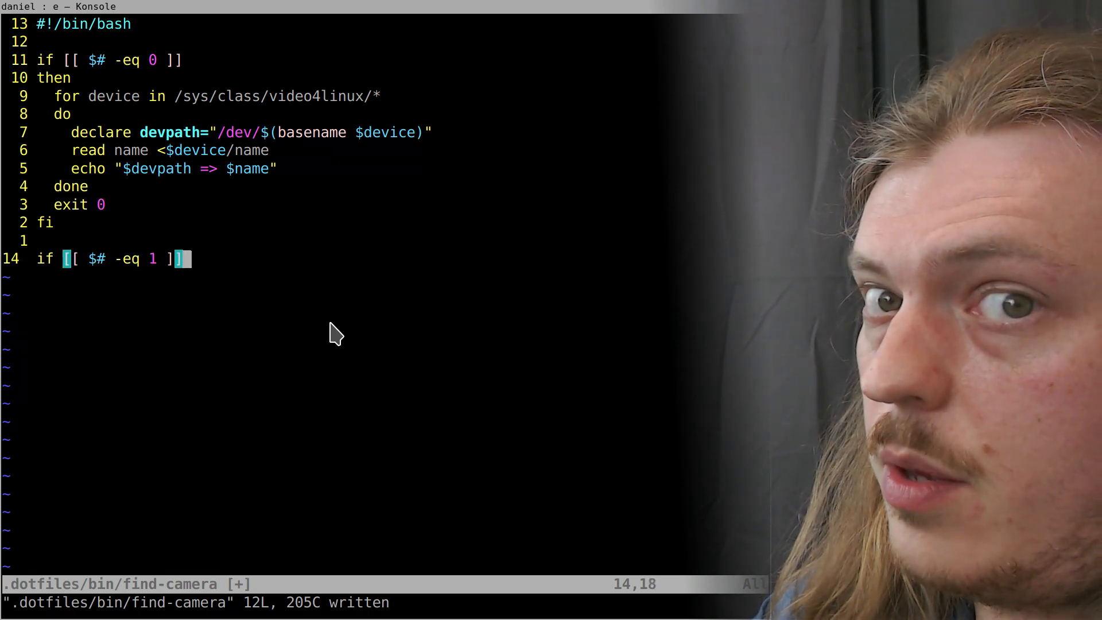
type("then")
type("fi")
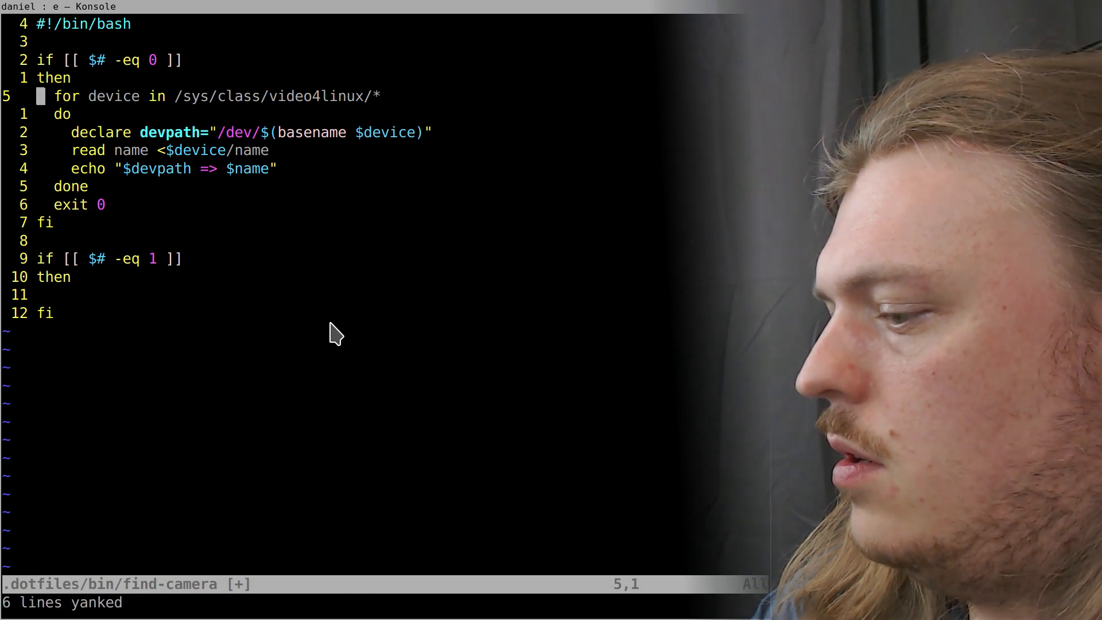
Paste the device loop and add the test 'if grep -q "$1" $device/name'
key("p")
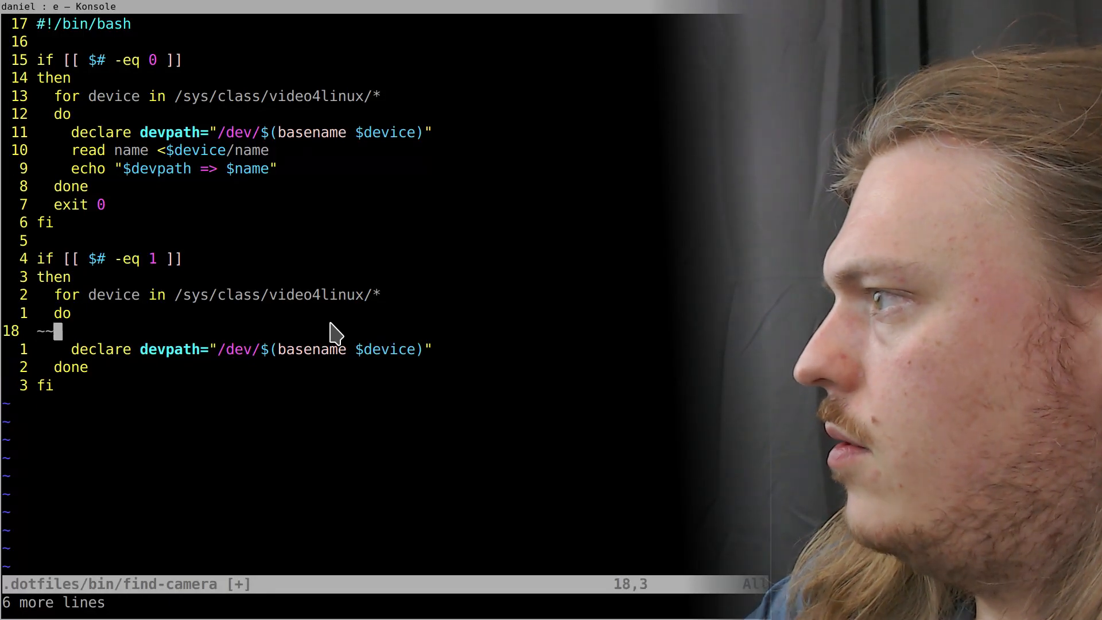
type("if")
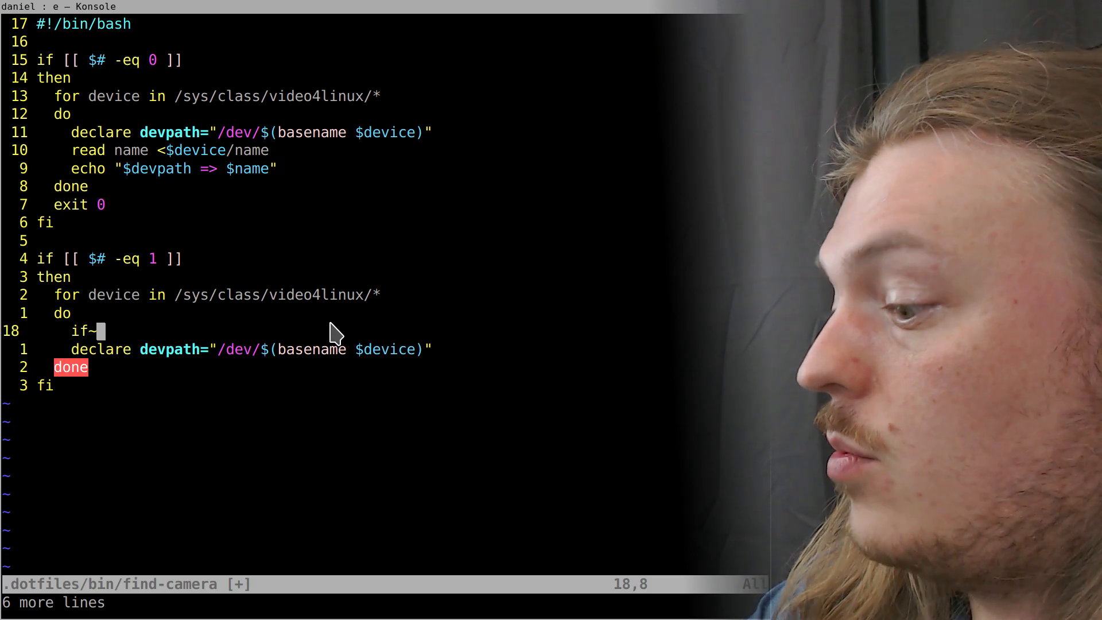
type("grep")
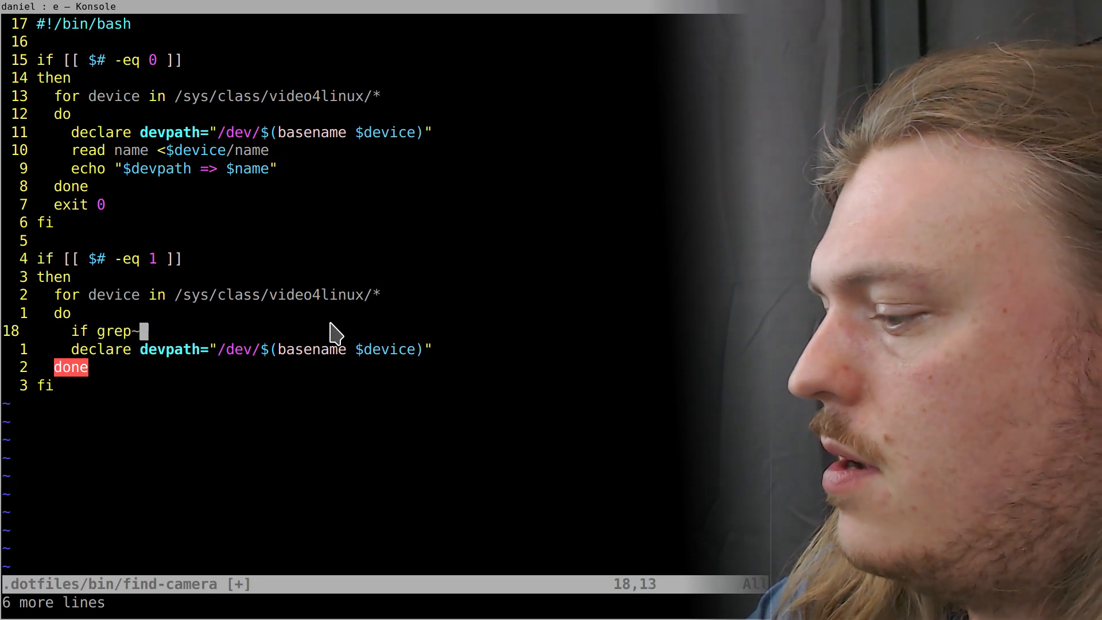
type("-q")
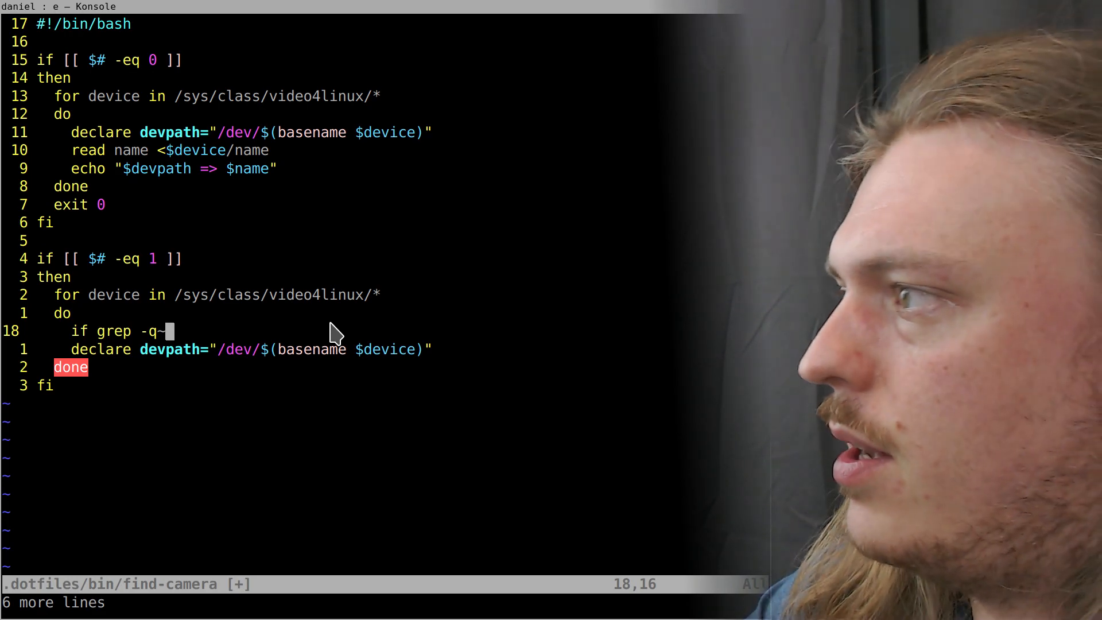
type("\"$1")
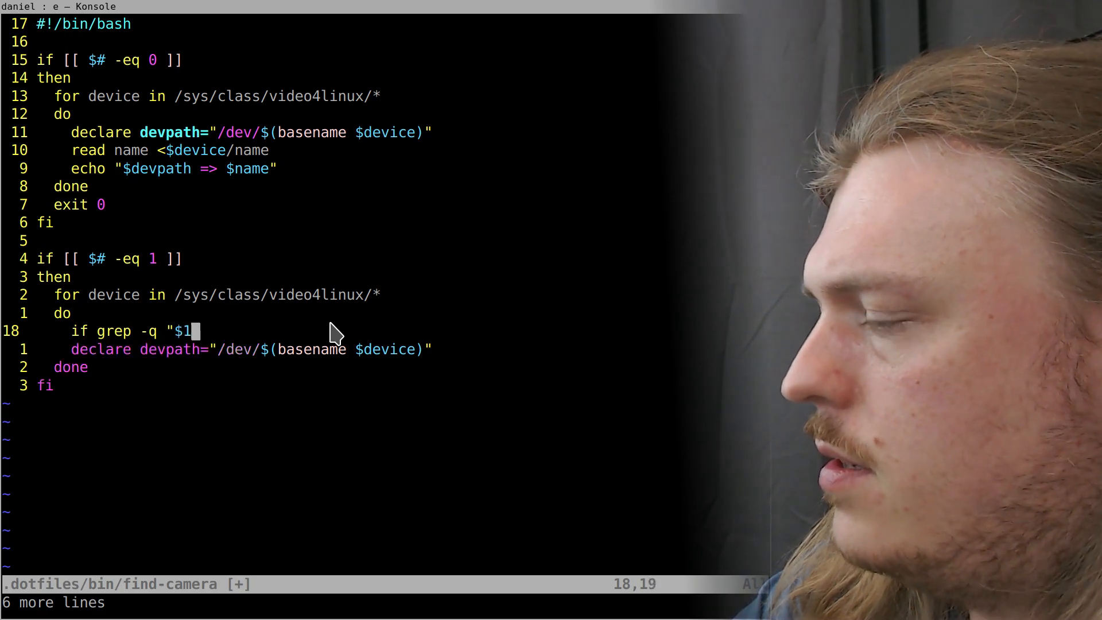
type("\" $device/name")
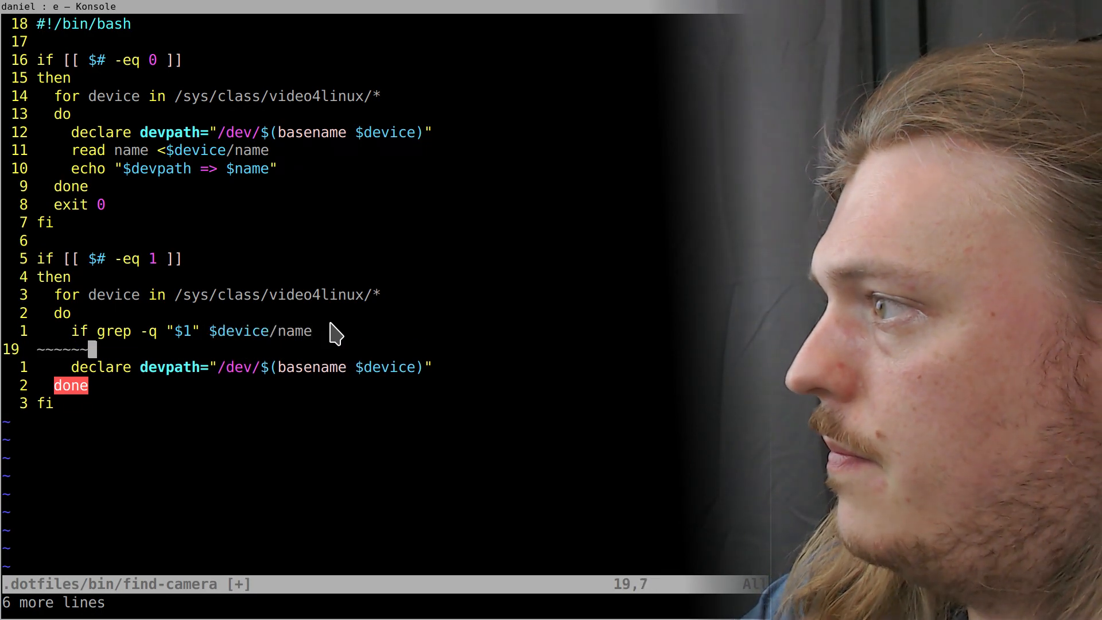
Add 'then echo "/dev/$(basename $device)"; exit 0; fi', 'exit 1' after done, and save with :x
type("then")
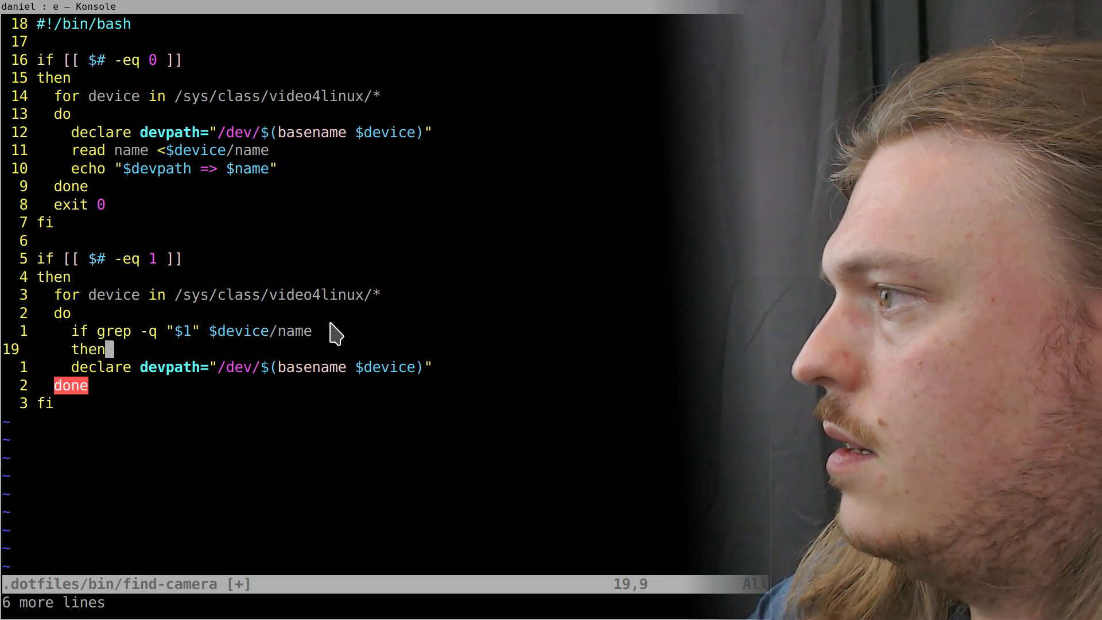
type("echo")
type("~~")
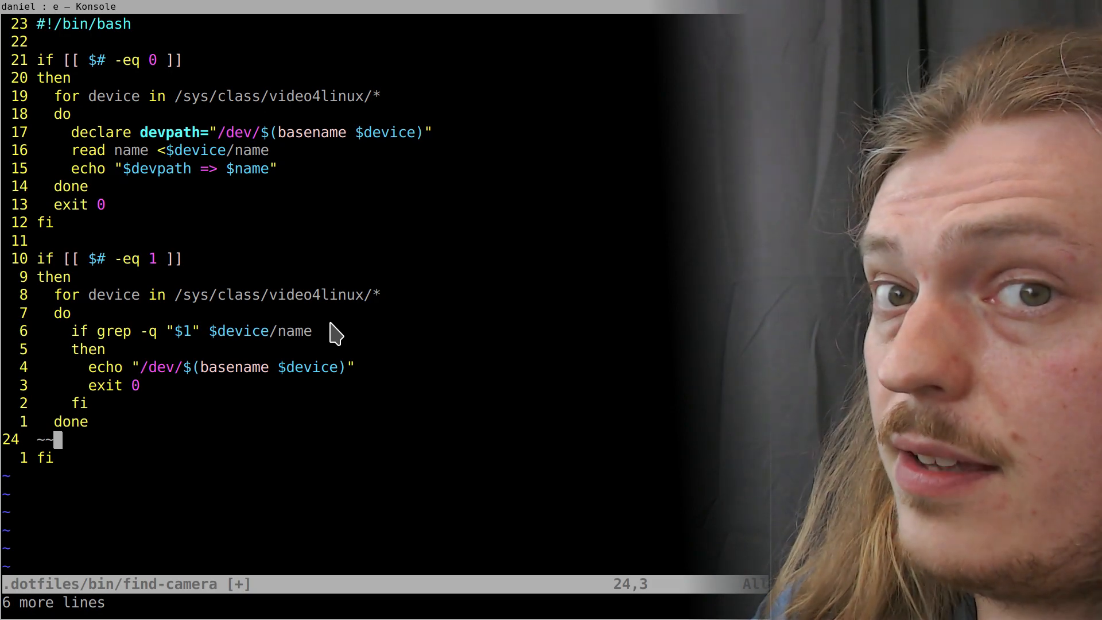
type("e")
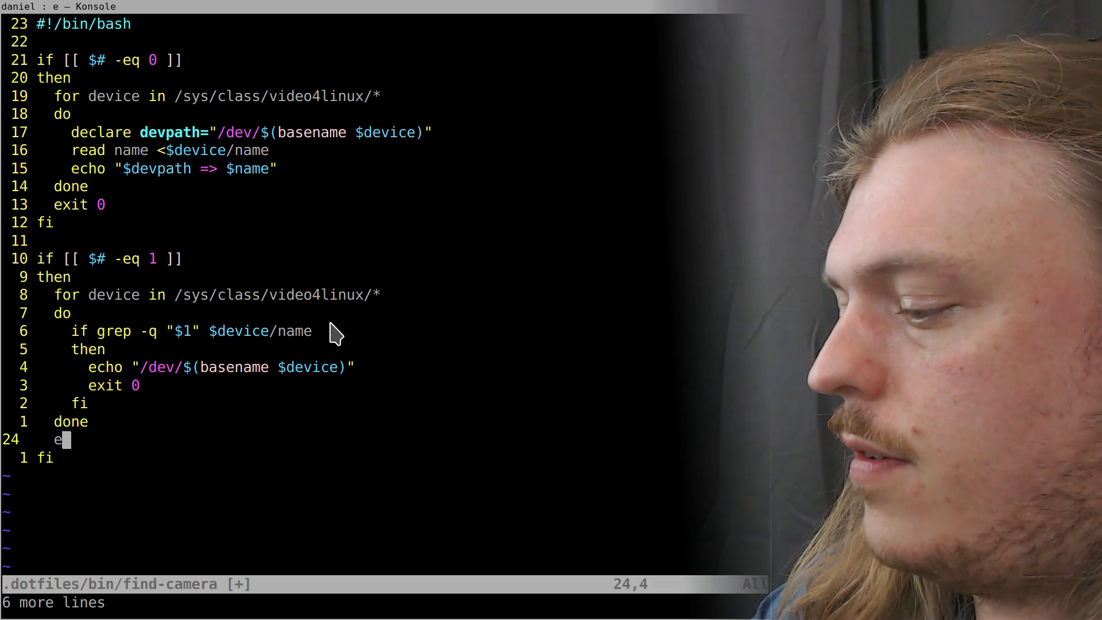
type("xit 1")
left_click(128, 603)
type(":")
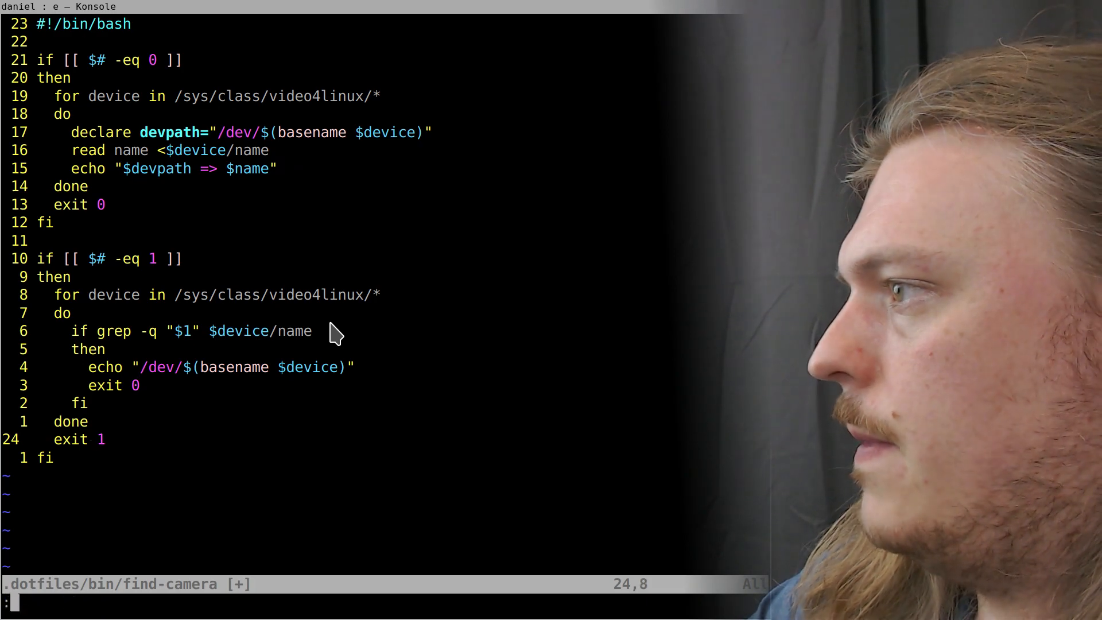
type("x")
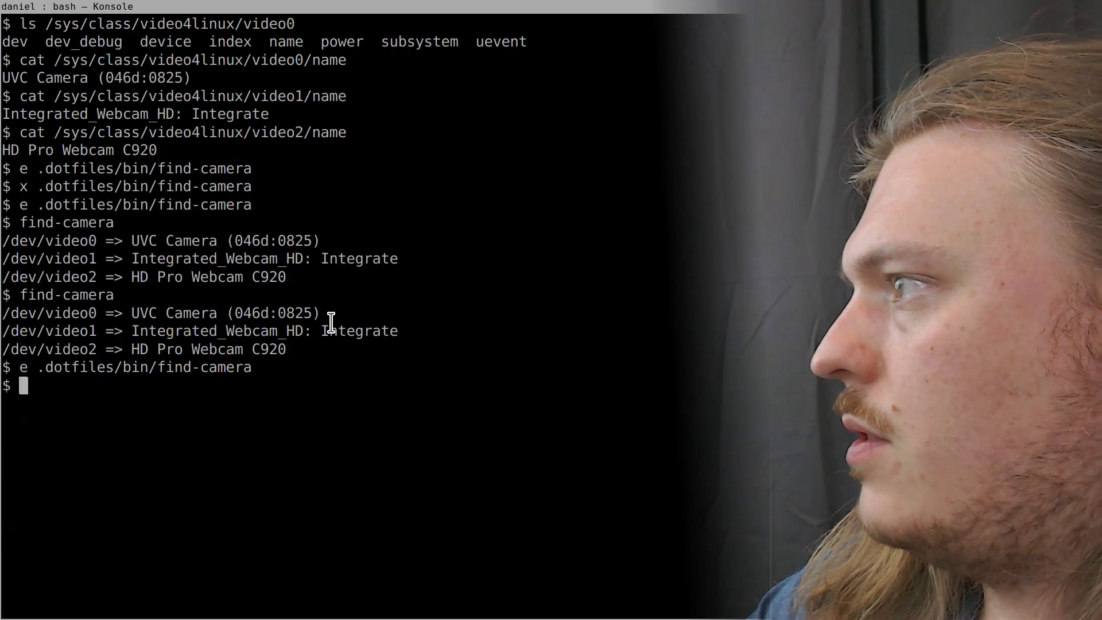
Run find-camera with C920, UVC and Webcam, printing /dev/video2, /dev/video0 and /dev/video1
type("find-camera")
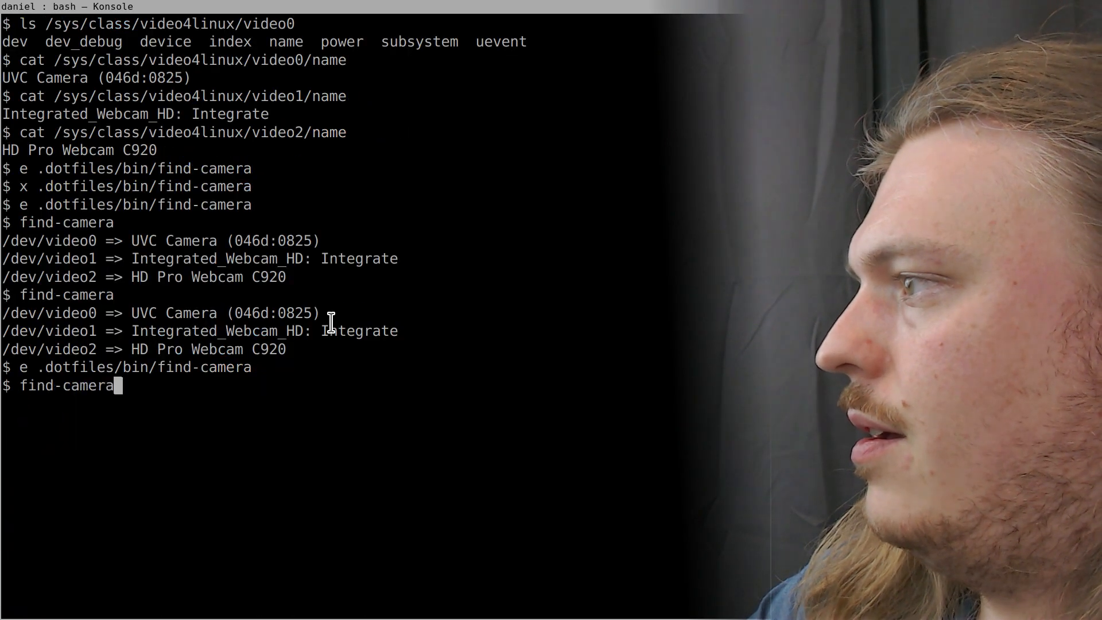
type("C920")
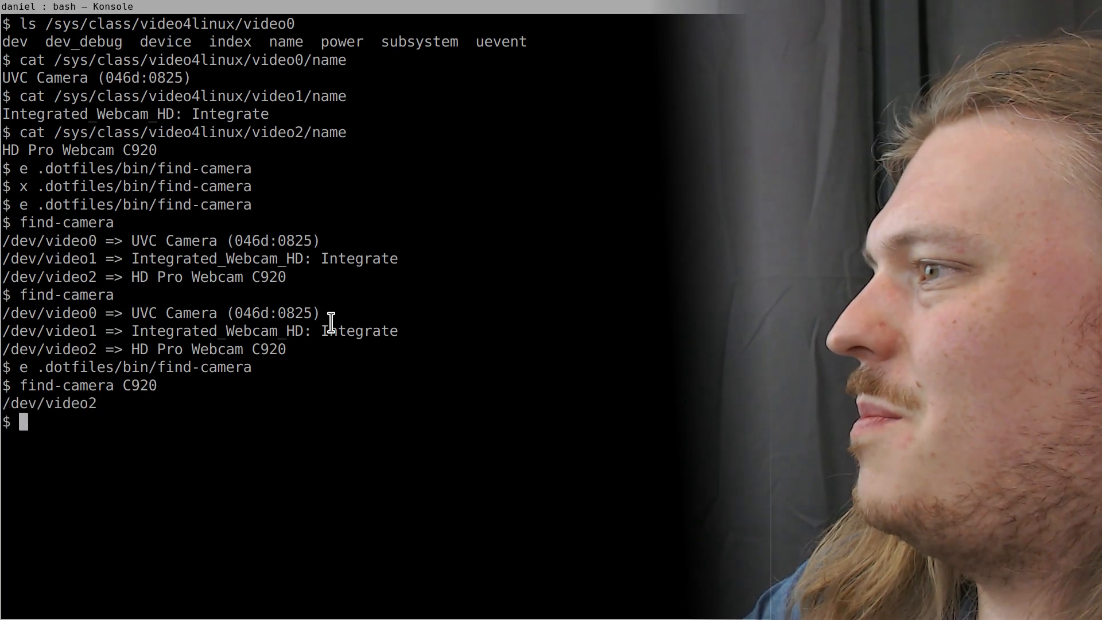
type("find-camera")
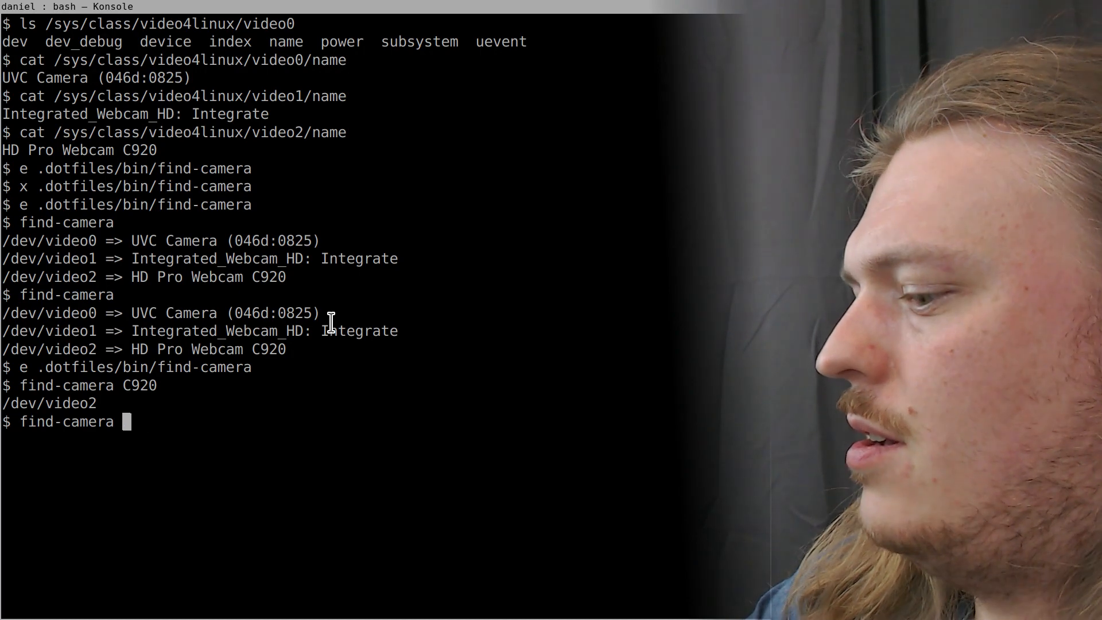
type("UVC")
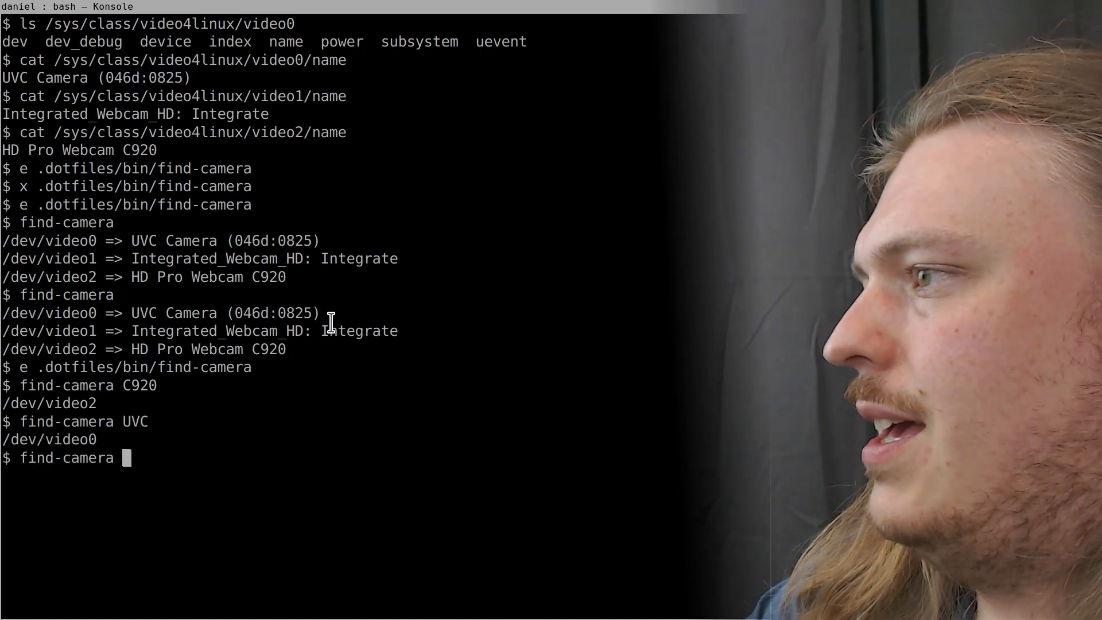
type("Webcam")
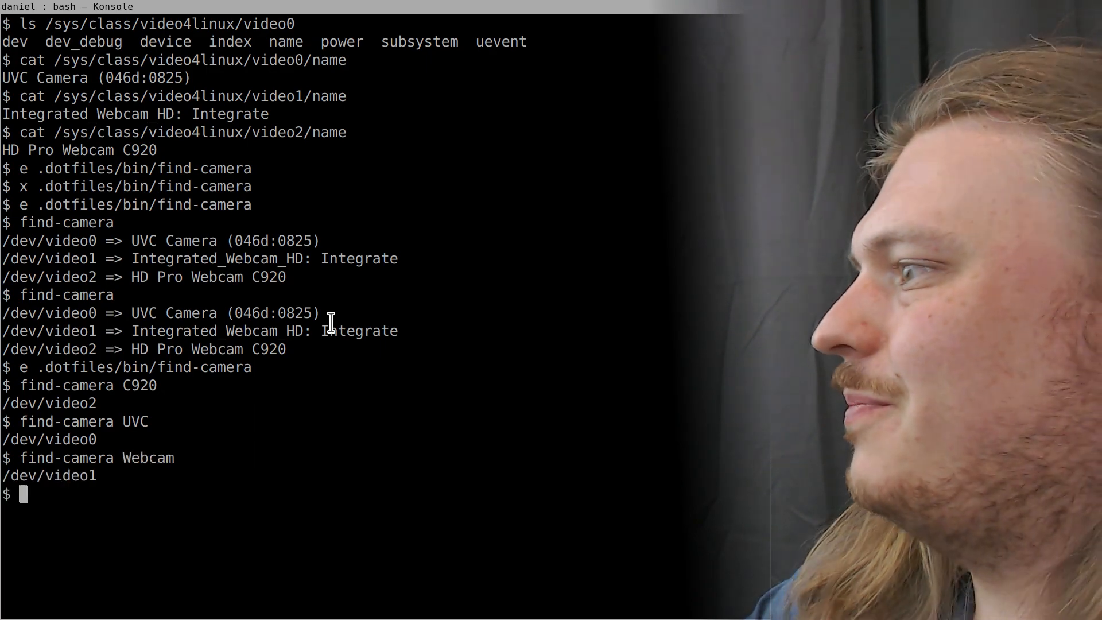
Run 'find-camera Sponn' (no output), confirm exit status 1 with echo "$?", then rerun with Webcam
type("find-ca")
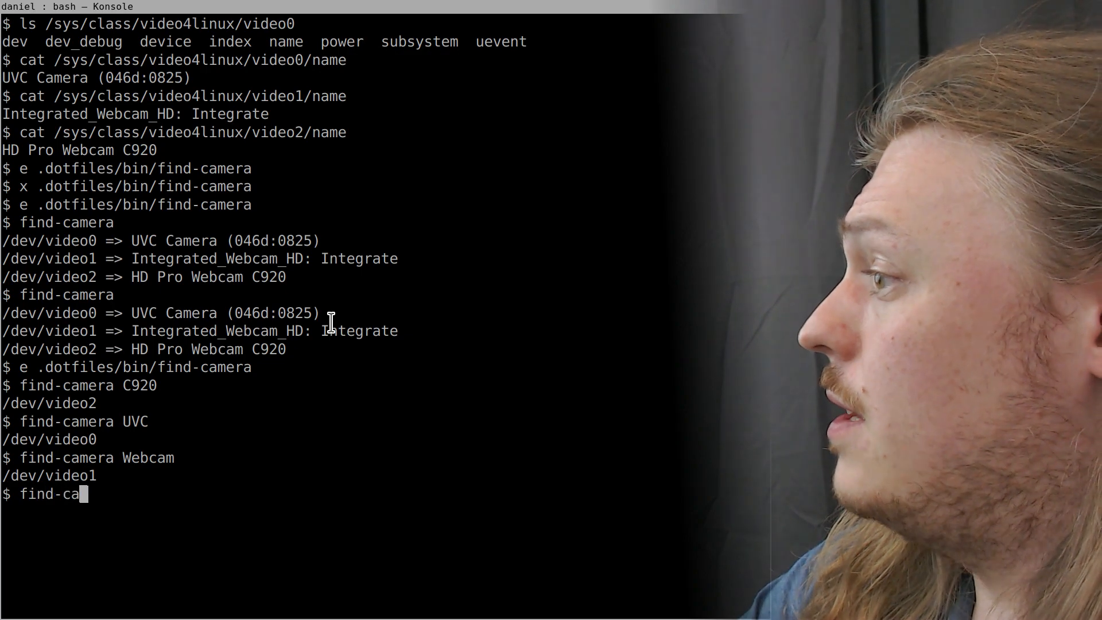
type("Sponn")
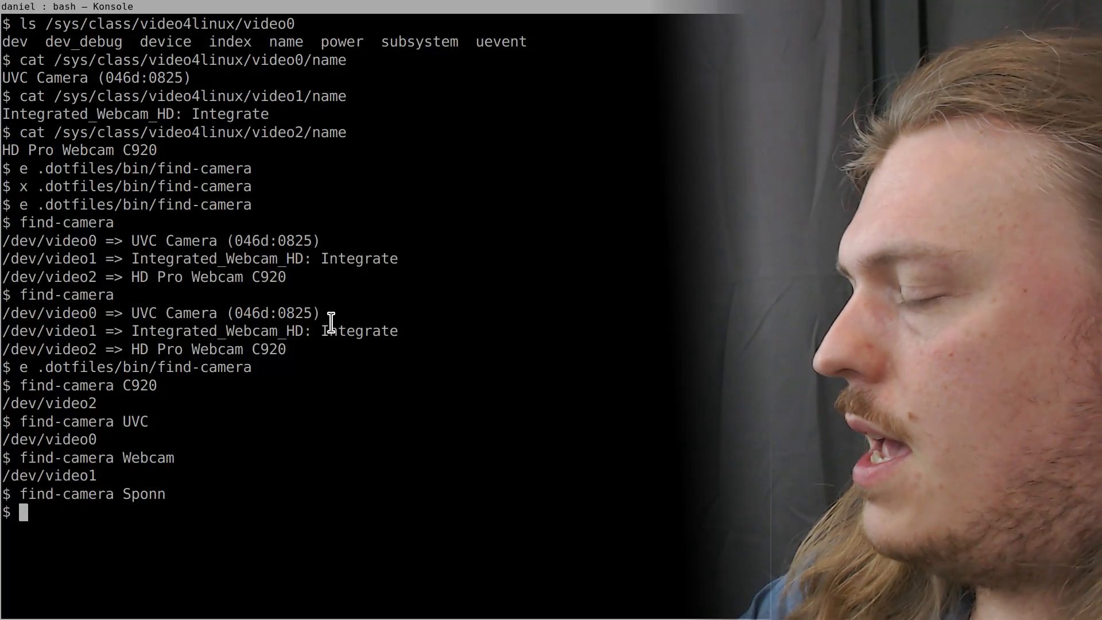
type("echo \"")
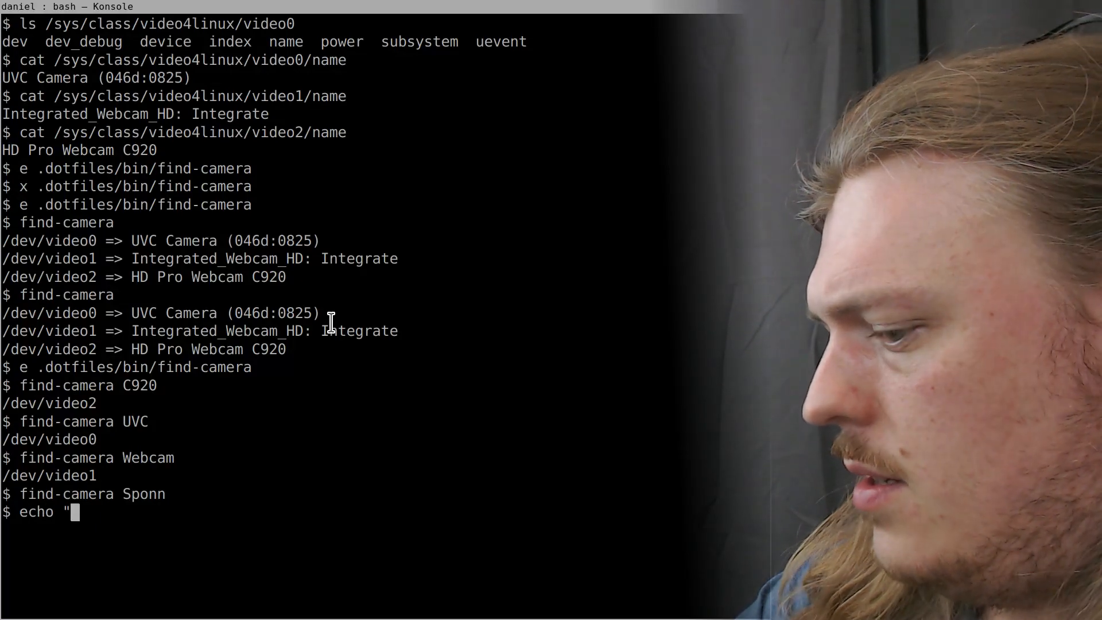
type("$?")
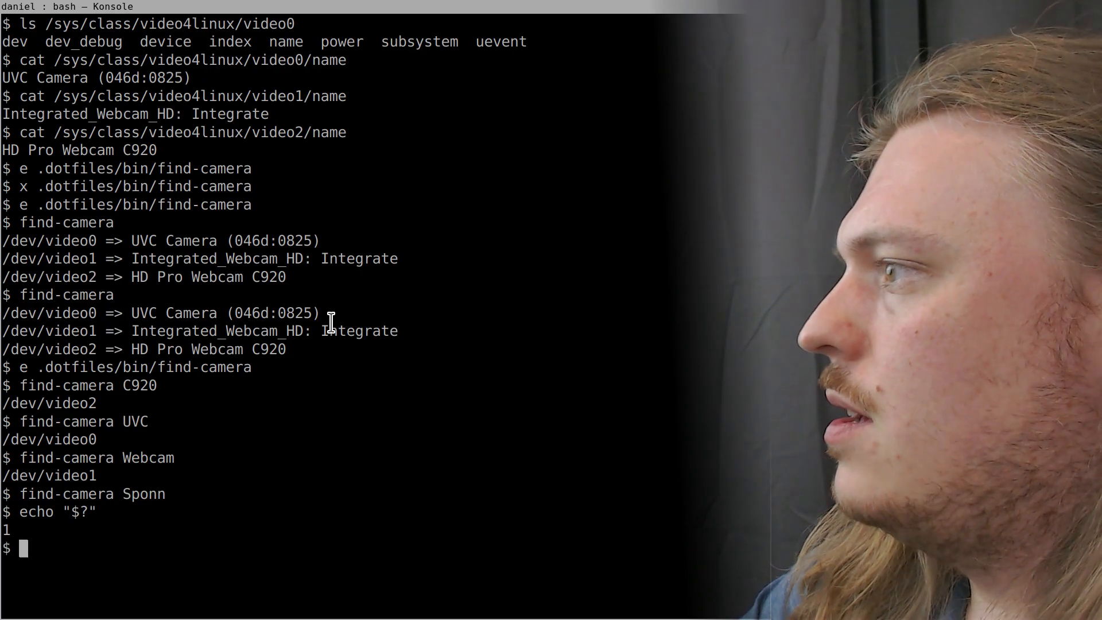
type("find-camera Webcam")
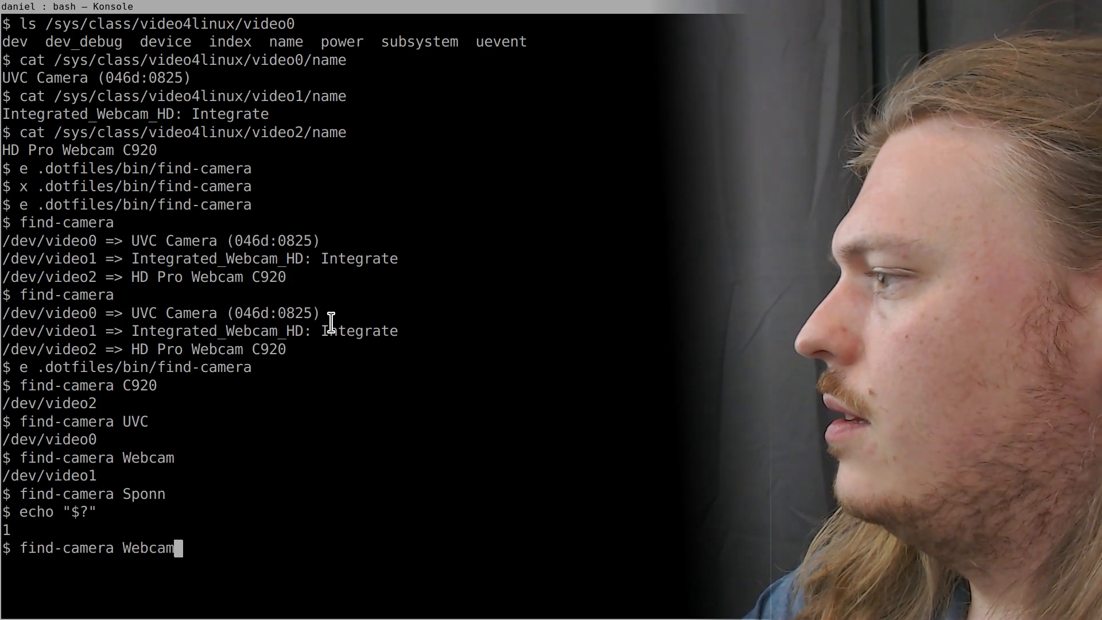